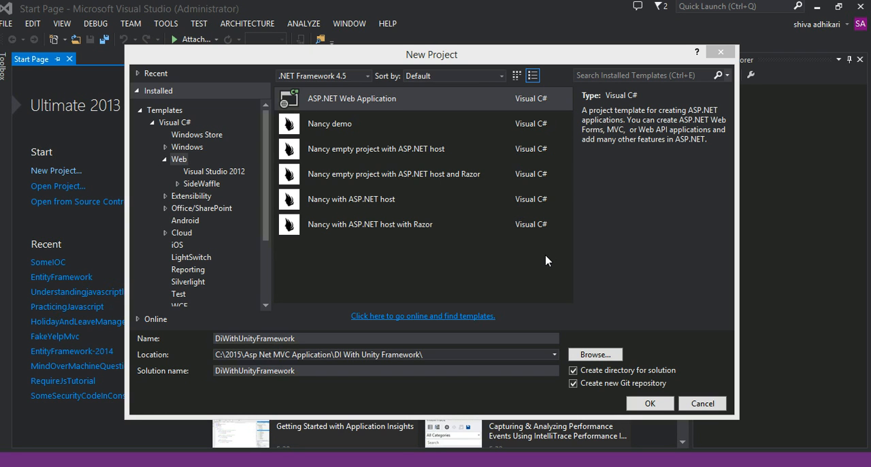
mouse_move(514, 212)
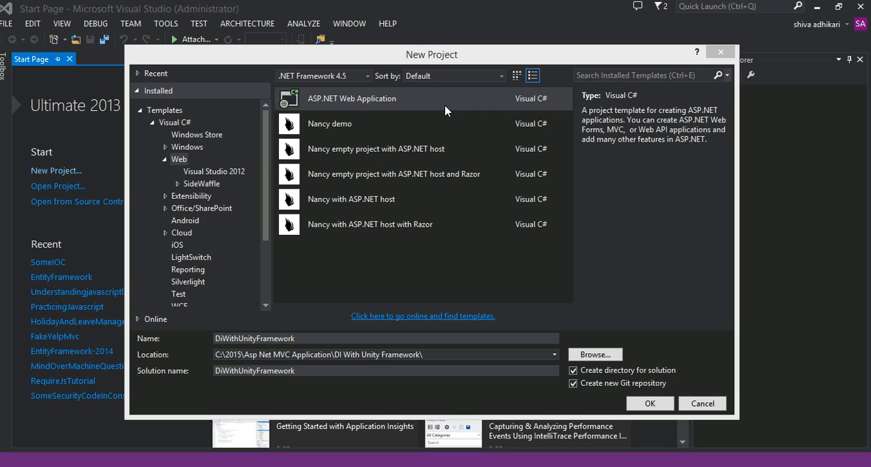
Choose the ASP.NET Web Application template for the new DiWithUnityFramework project
left_click(374, 98)
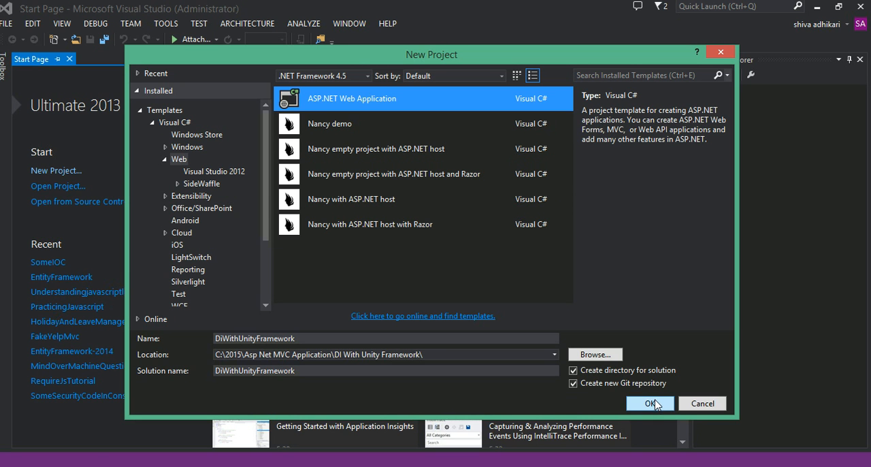
Create the project from the MVC template with a DiWithUnityFramework.Tests unit test project
left_click(649, 402)
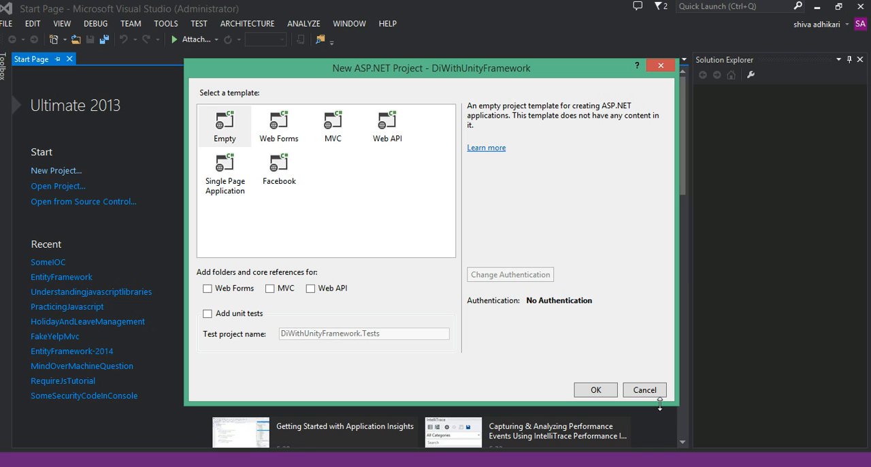
mouse_move(386, 240)
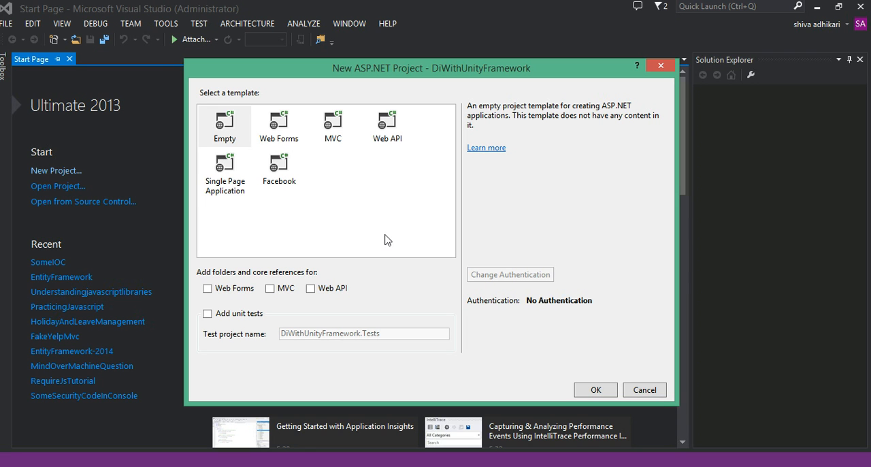
mouse_move(334, 125)
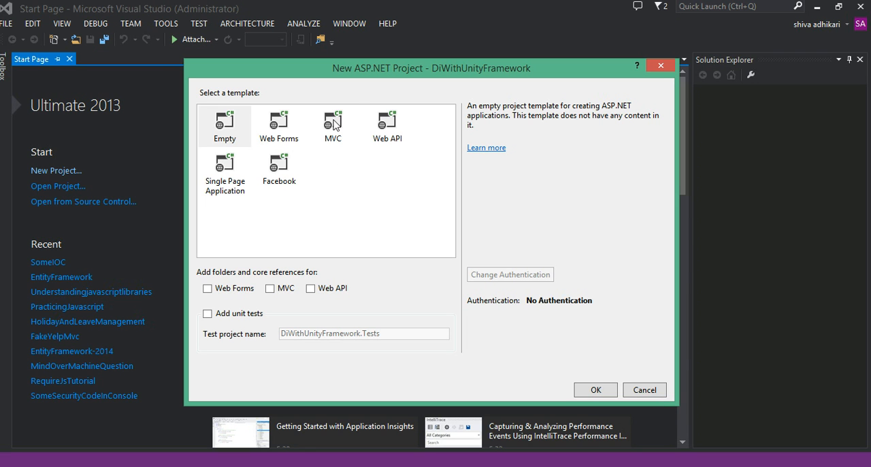
left_click(332, 125)
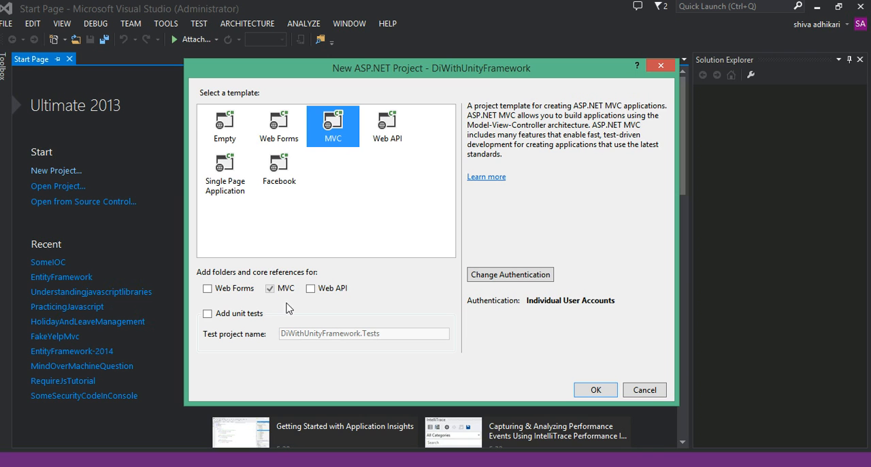
left_click(207, 313)
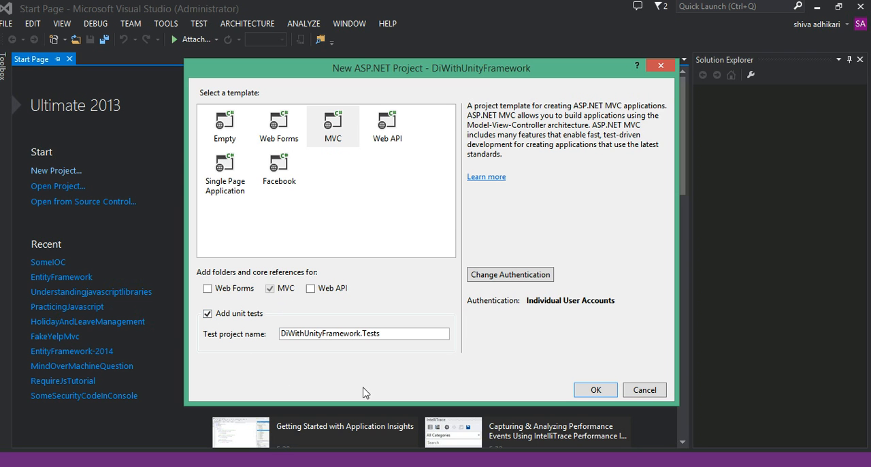
mouse_move(359, 172)
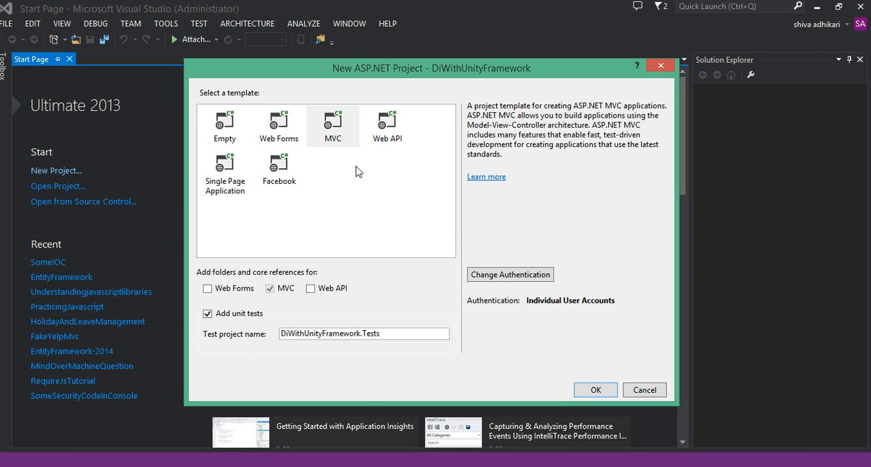
mouse_move(256, 311)
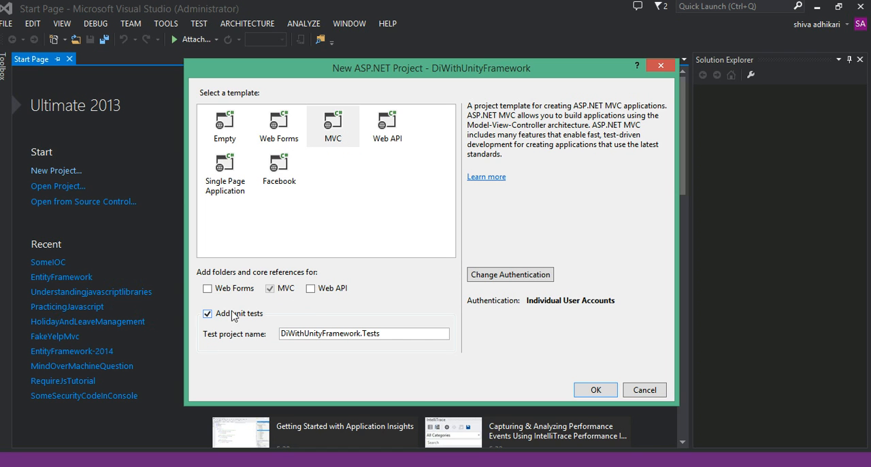
left_click(642, 389)
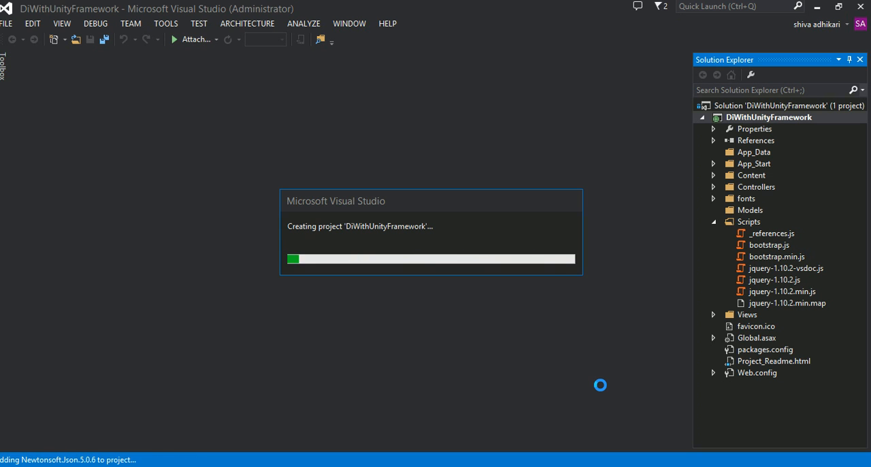
mouse_move(642, 177)
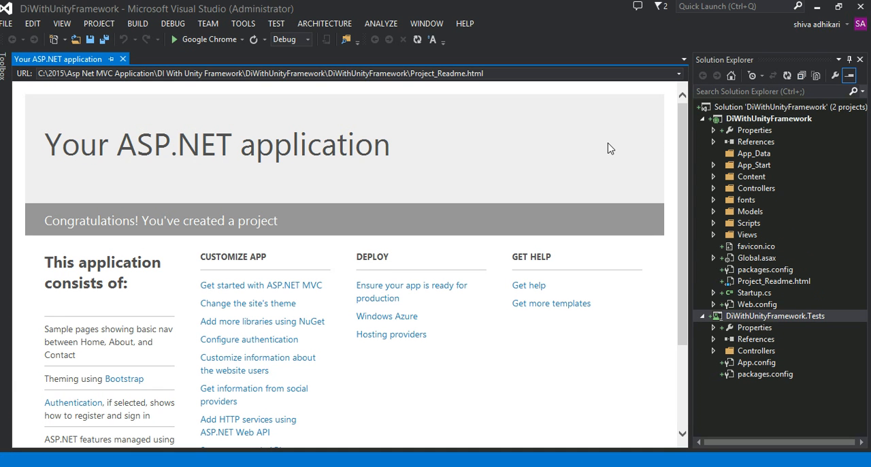
mouse_move(619, 144)
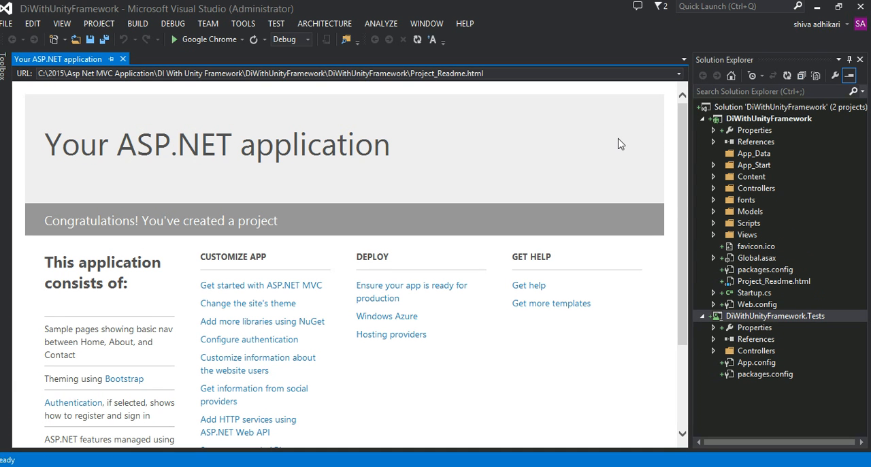
mouse_move(747, 362)
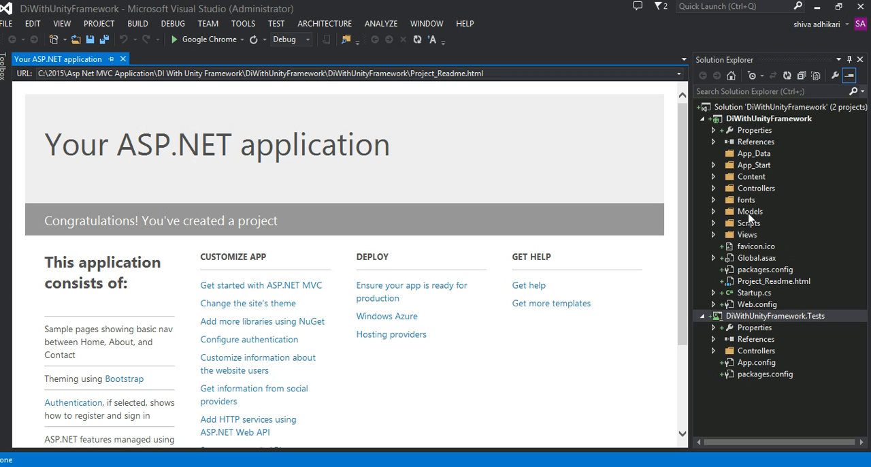
mouse_move(770, 212)
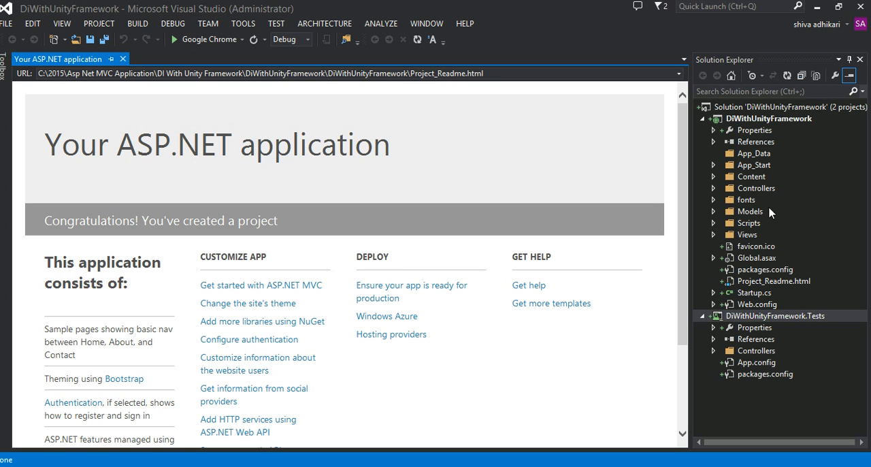
mouse_move(765, 127)
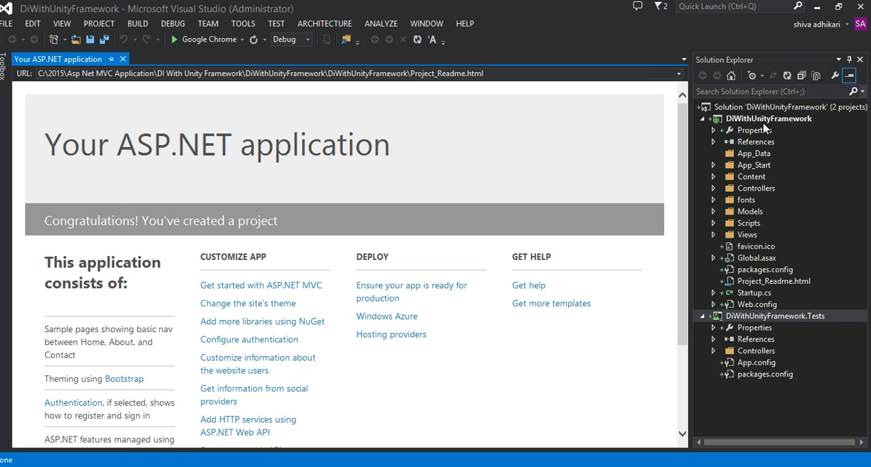
mouse_move(743, 191)
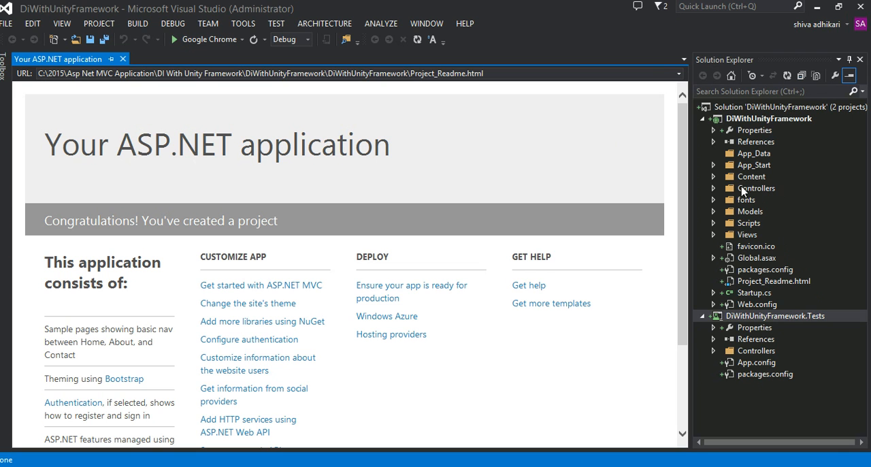
Add an empty MVC 5 controller named UnityDemoController to the Controllers folder
left_click(715, 188)
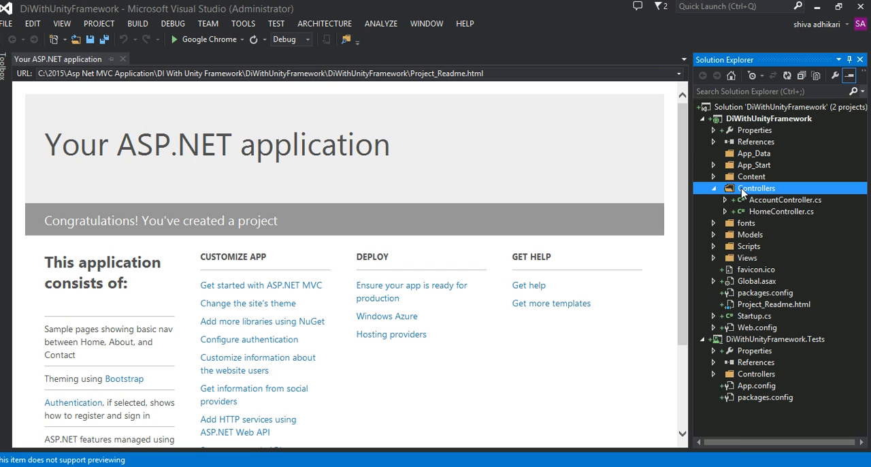
right_click(754, 188)
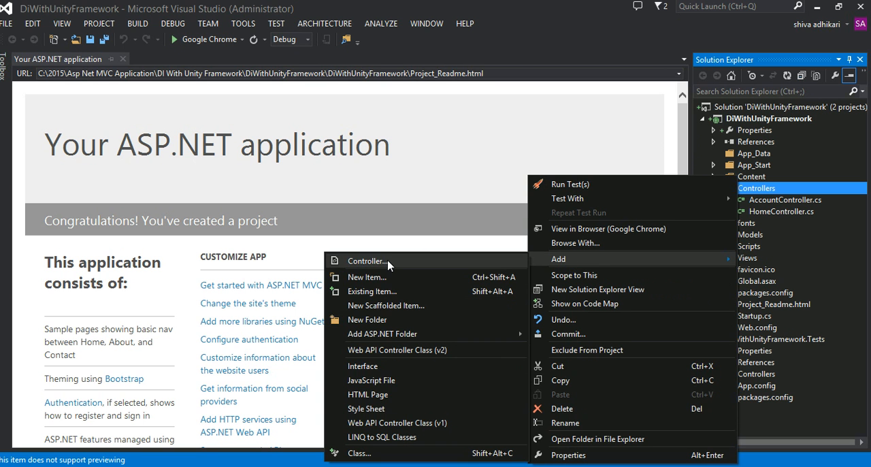
left_click(369, 262)
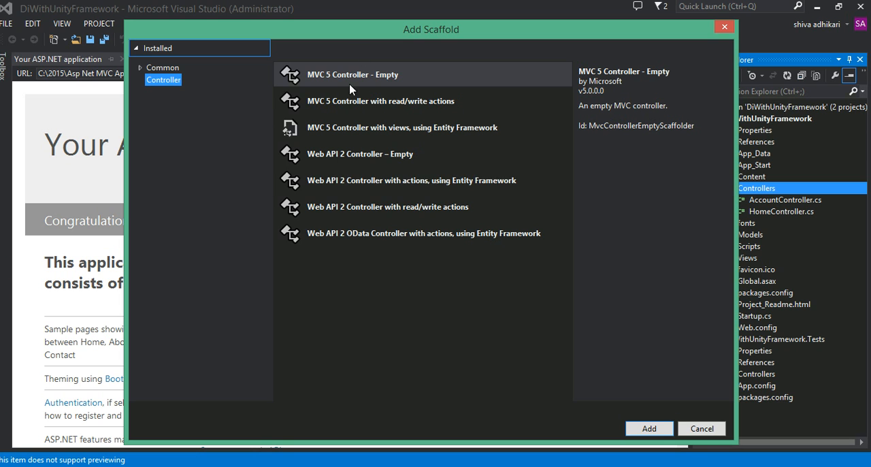
left_click(351, 74)
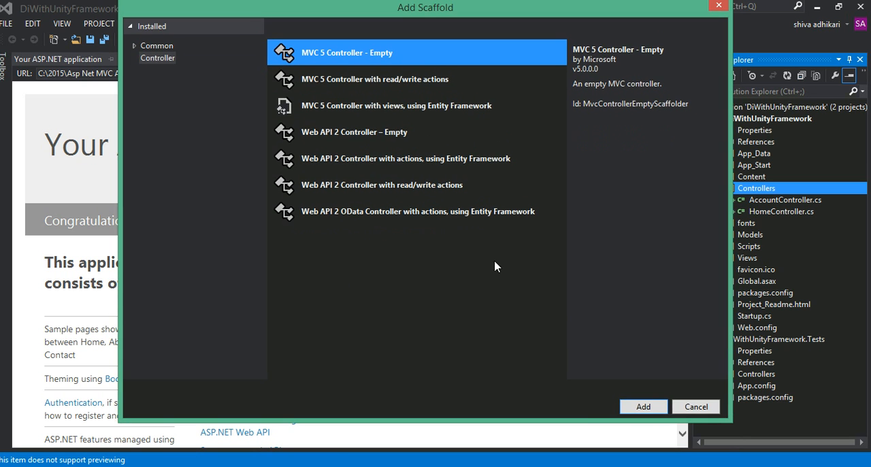
left_click(642, 406)
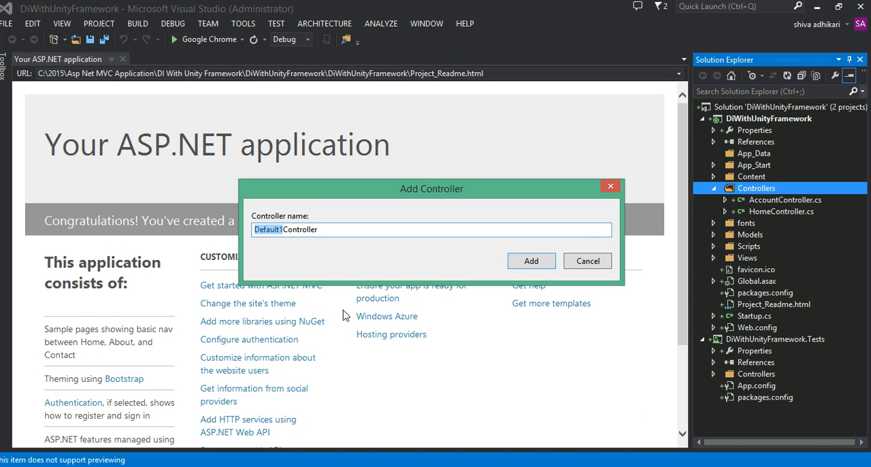
mouse_move(340, 333)
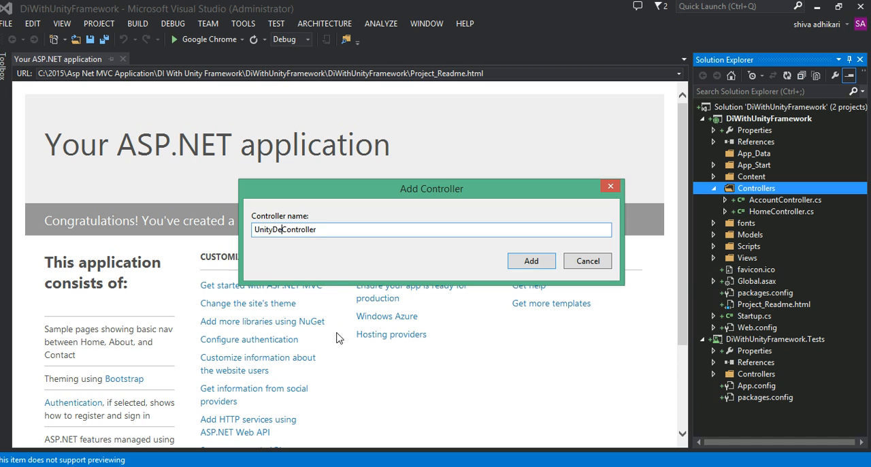
left_click(531, 261)
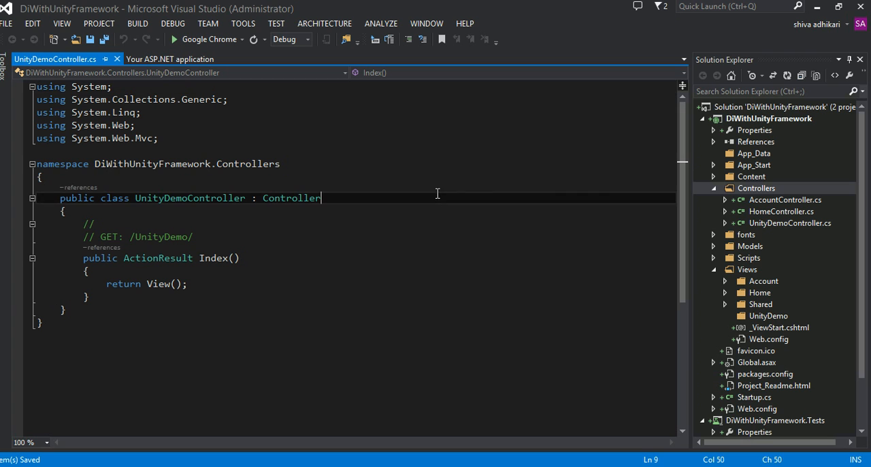
Open HomeController.cs from Solution Explorer to view its Index, About and Contact actions
left_click(42, 177)
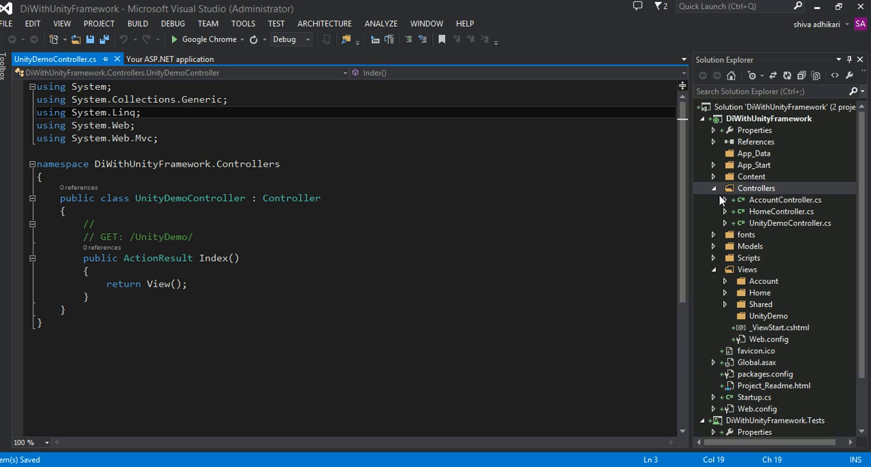
double_click(781, 211)
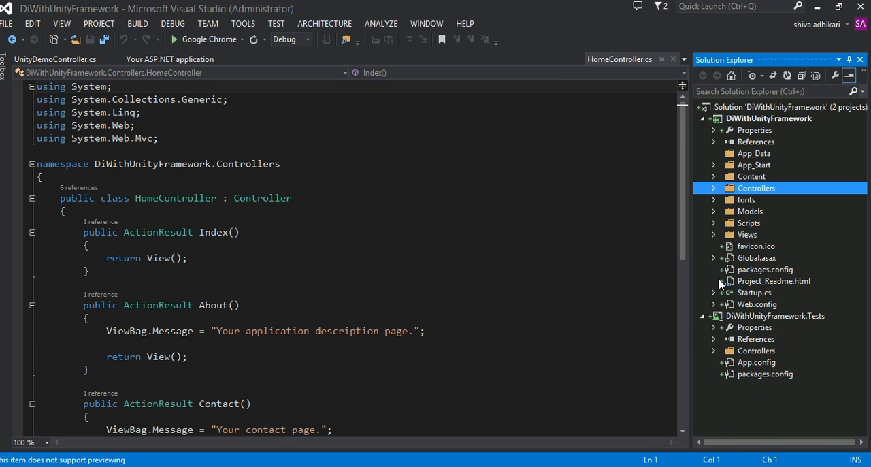
mouse_move(764, 264)
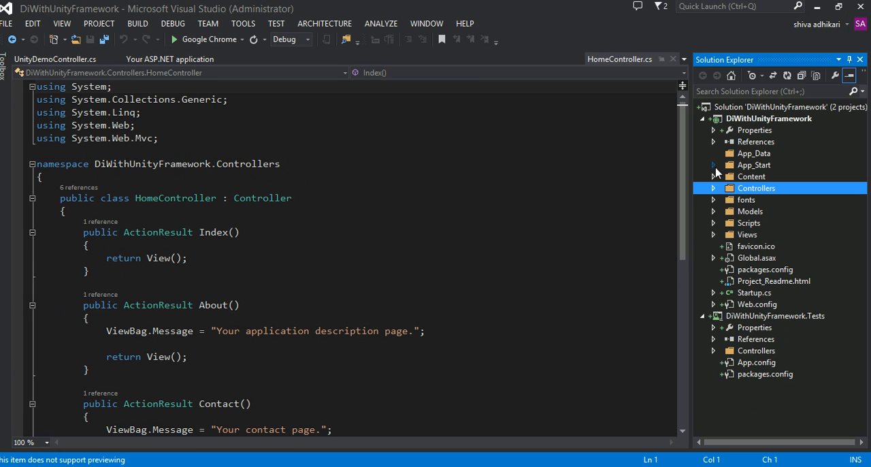
In RouteConfig.cs change the default route controller from Home to UnityDemo, save, and return to UnityDemoController
left_click(713, 165)
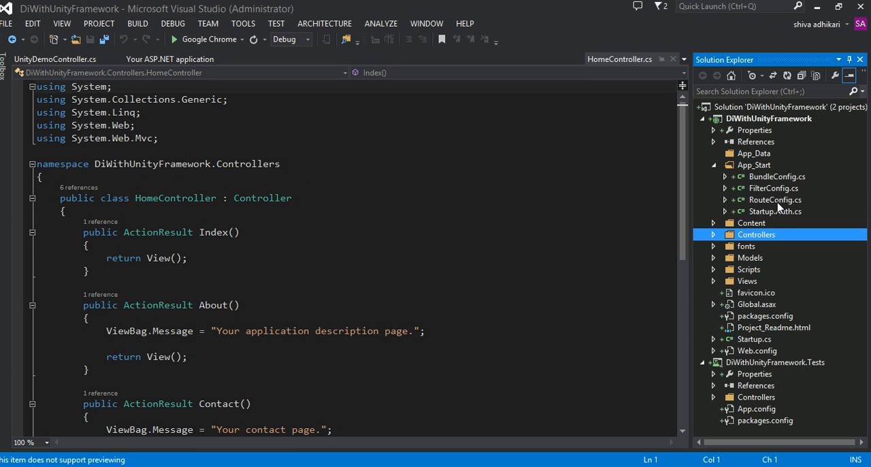
double_click(776, 199)
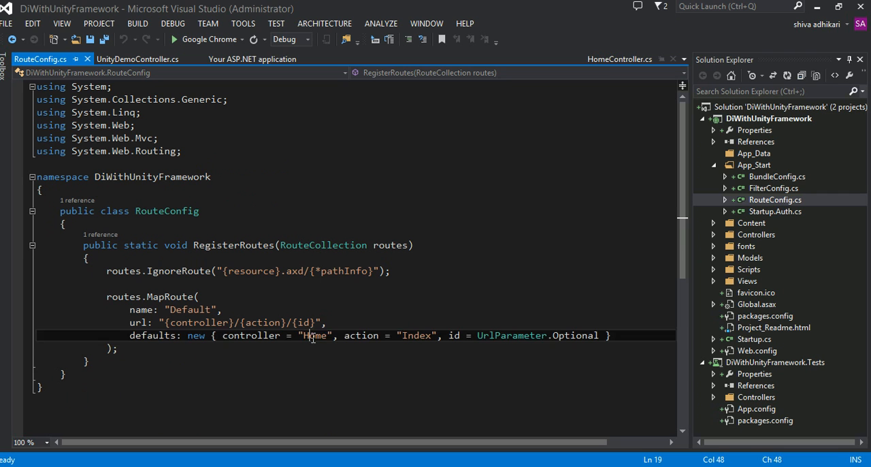
double_click(313, 334)
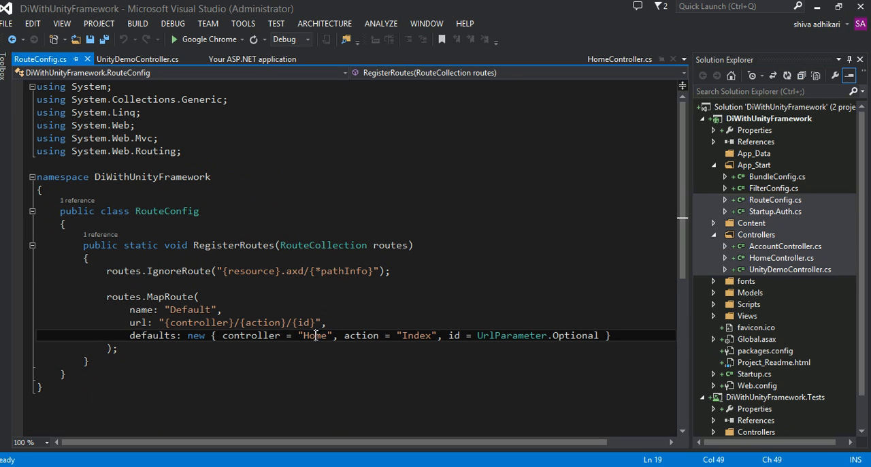
type("UnityDem")
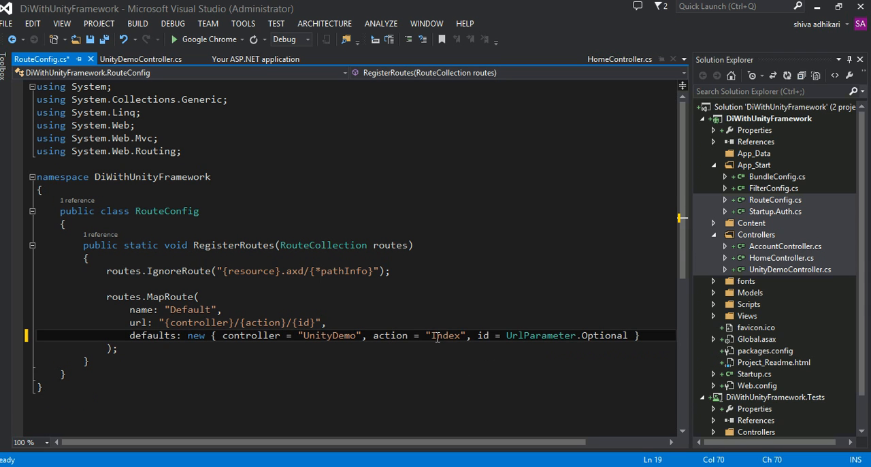
left_click(66, 224)
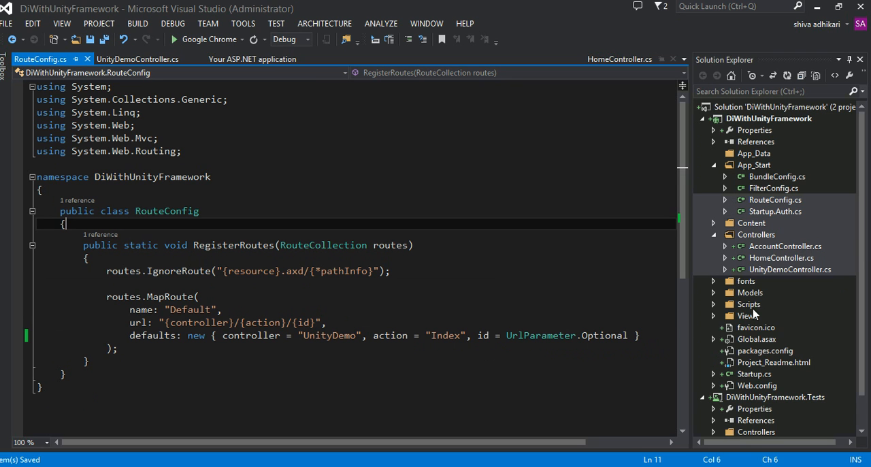
left_click(137, 59)
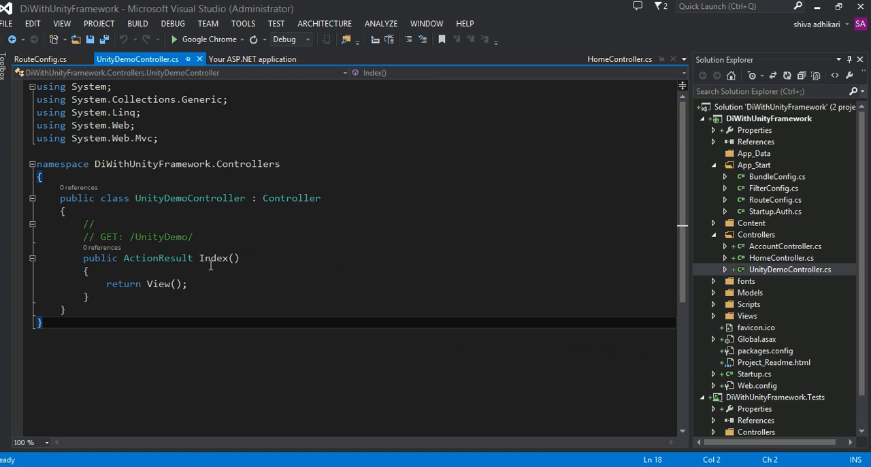
Add an empty Index view for UnityDemoController's Index action
right_click(210, 258)
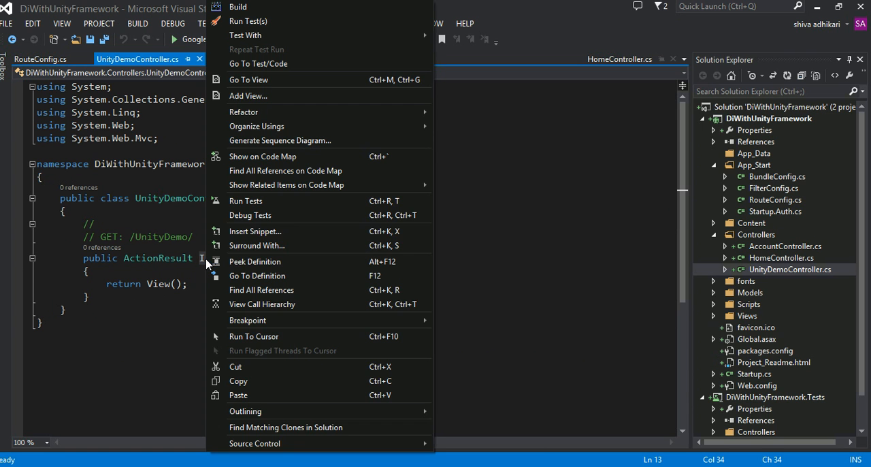
mouse_move(248, 96)
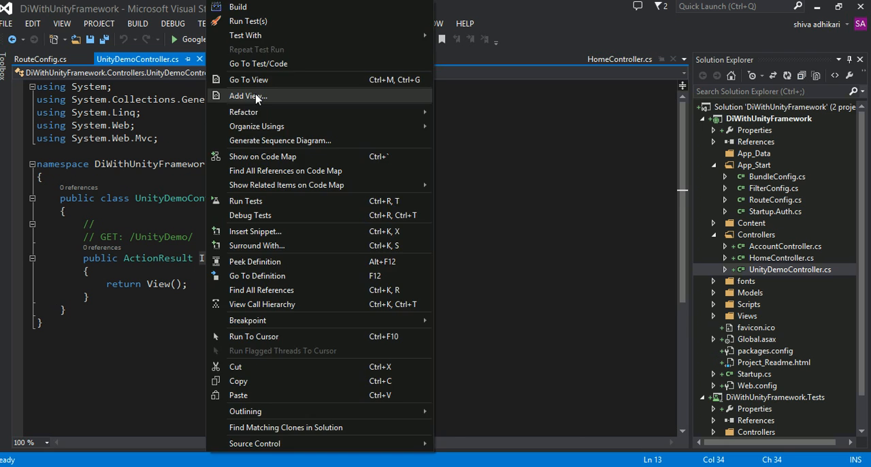
left_click(247, 95)
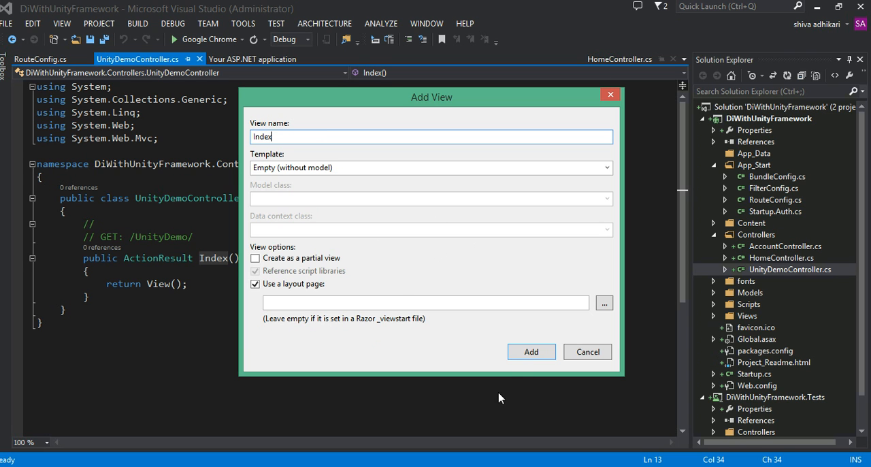
mouse_move(531, 351)
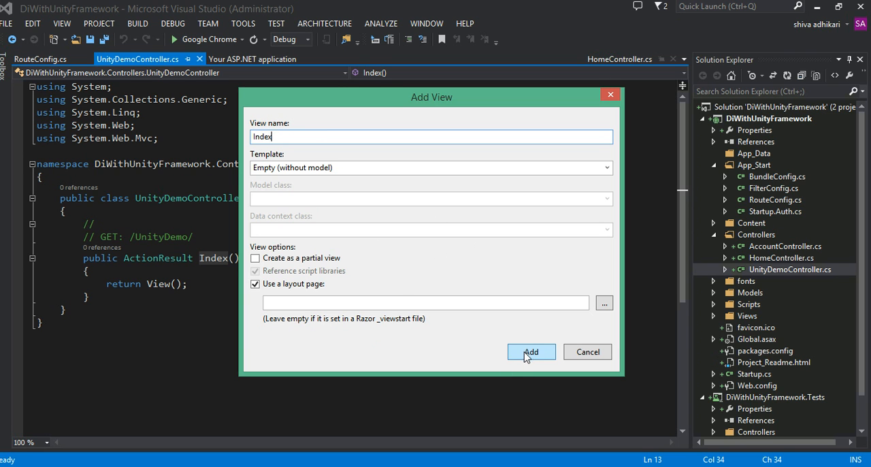
left_click(530, 351)
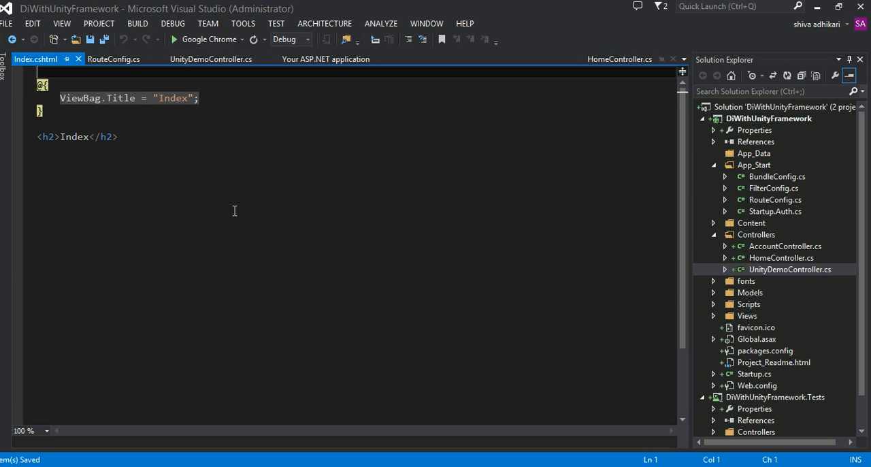
Change the Index view heading to 'In am in index of Unity Demo' and run the site in Chrome
double_click(73, 136)
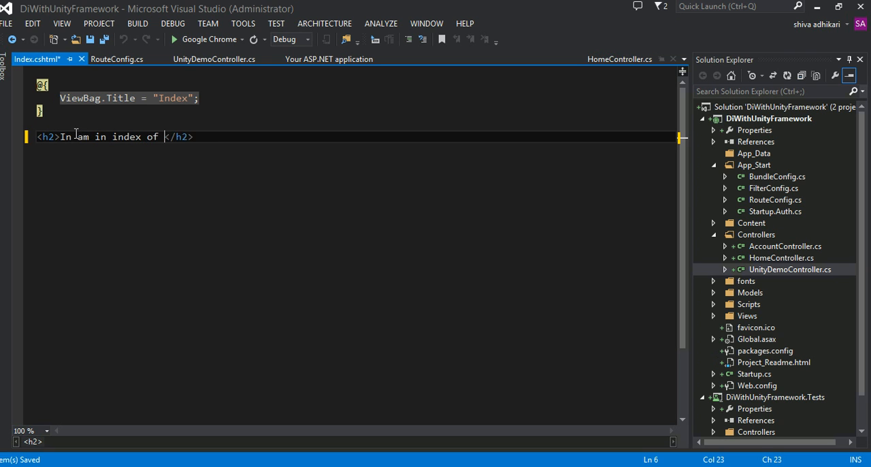
type("Unity Demo")
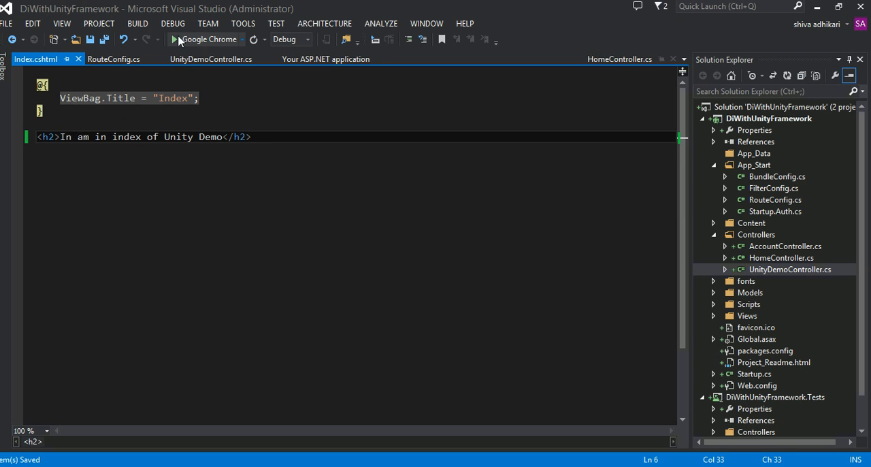
left_click(174, 38)
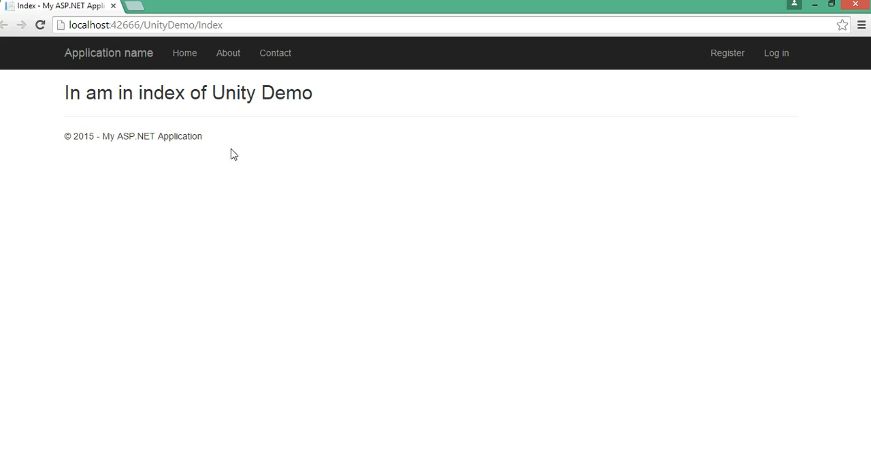
Inspect the /UnityDemo/Index address in Chrome's address bar, then return focus to the page
left_click(142, 24)
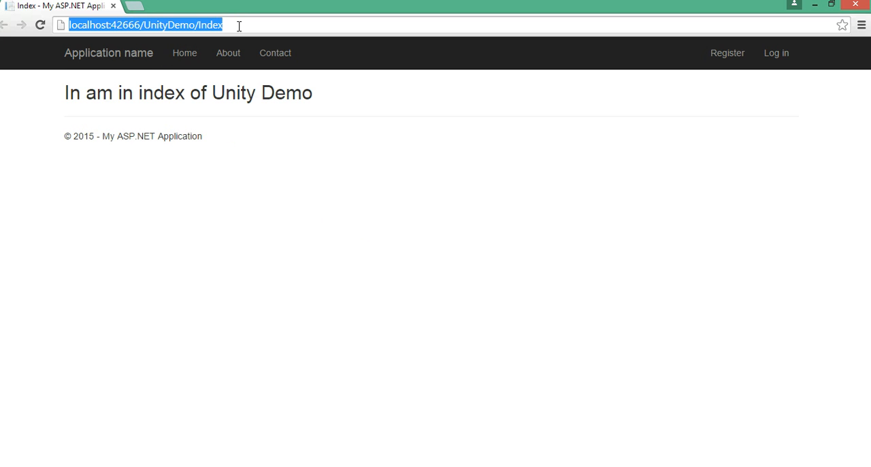
left_click(275, 226)
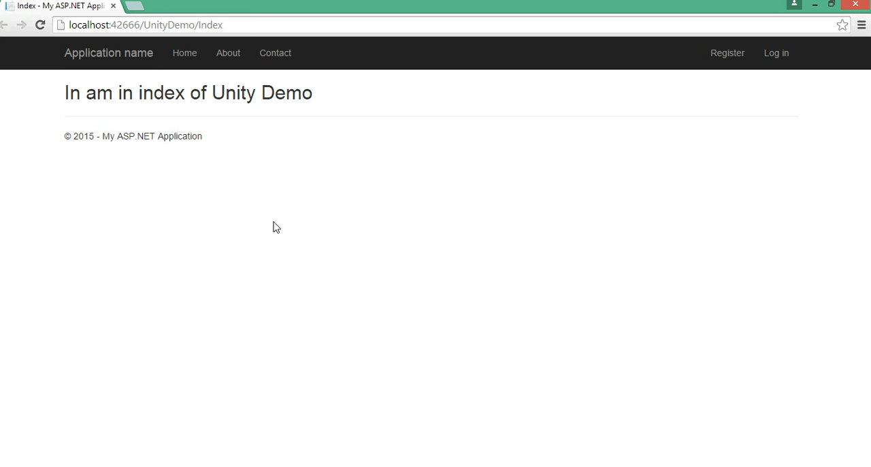
mouse_move(299, 342)
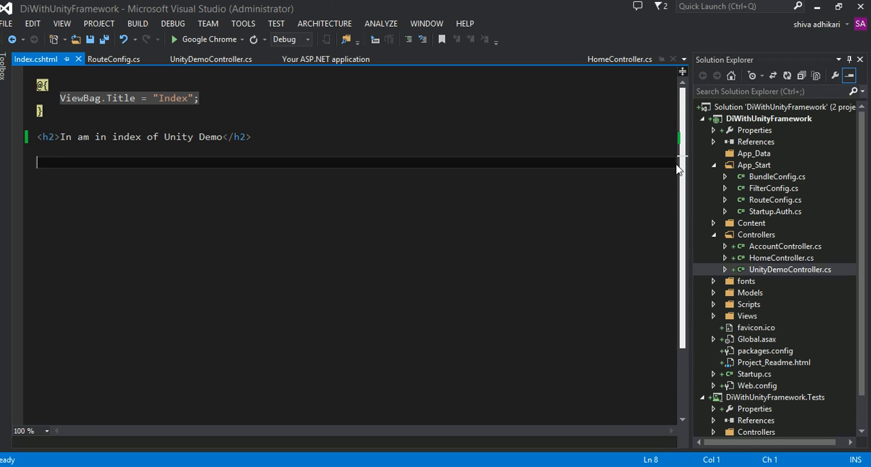
mouse_move(625, 219)
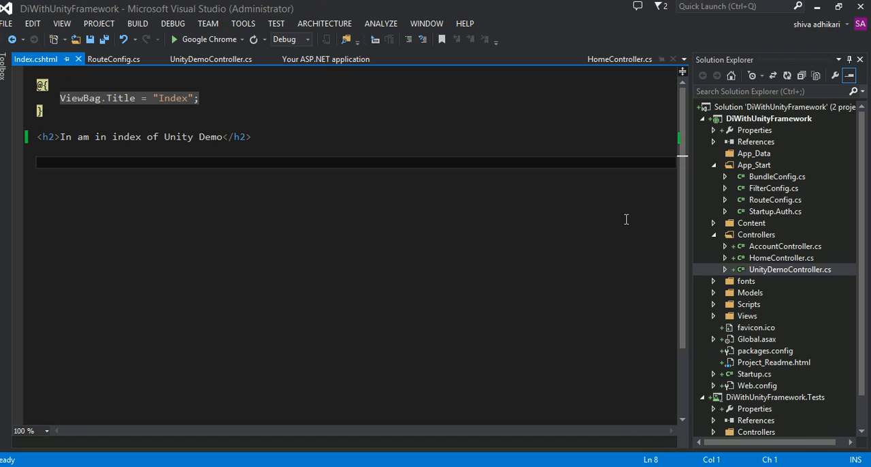
mouse_move(759, 142)
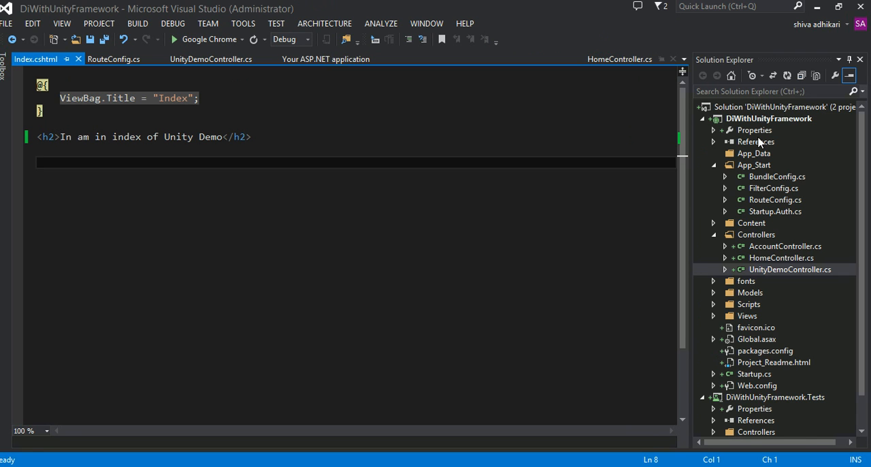
Bring up the project actions for DiWithUnityFramework in Solution Explorer
left_click(768, 118)
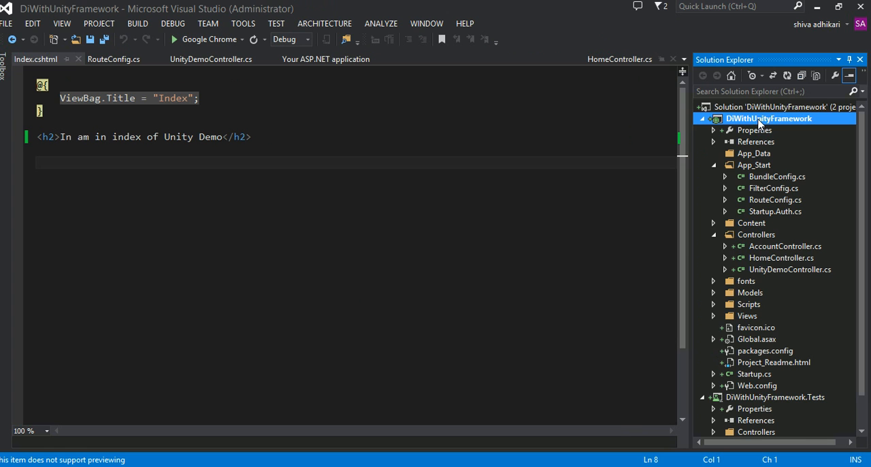
right_click(767, 117)
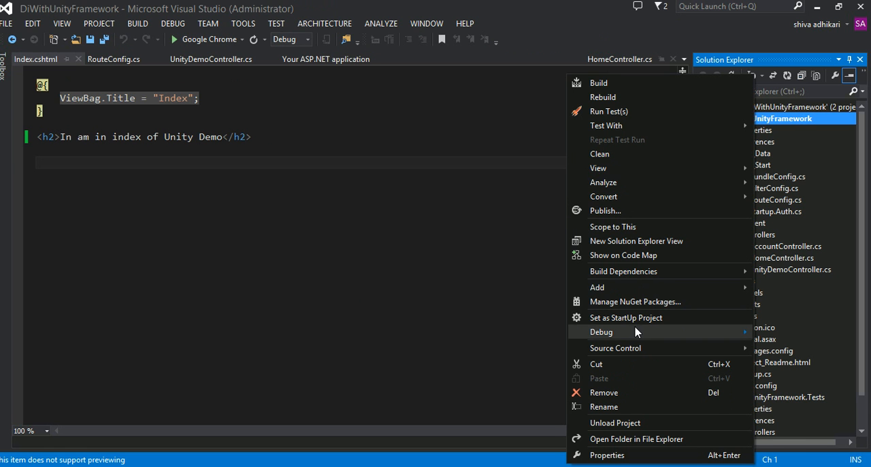
Via Manage NuGet Packages, search online for 'unity' and install Unity 3.5.1405-prerelease, accepting its license
left_click(634, 302)
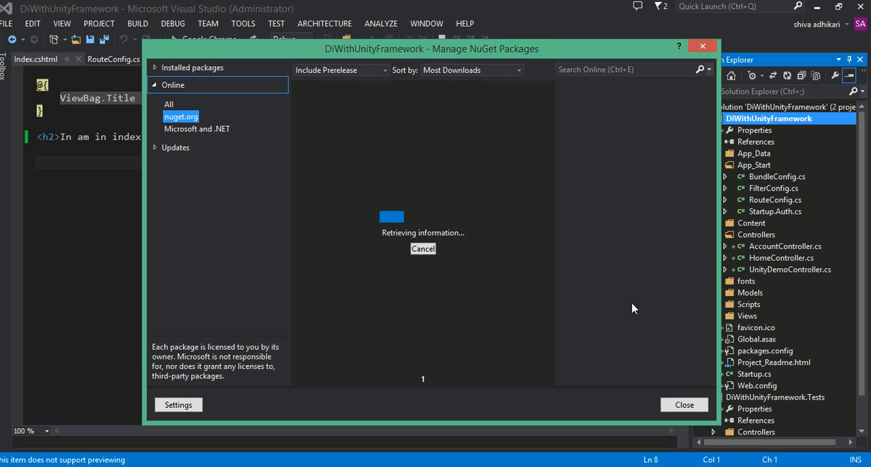
left_click(619, 68)
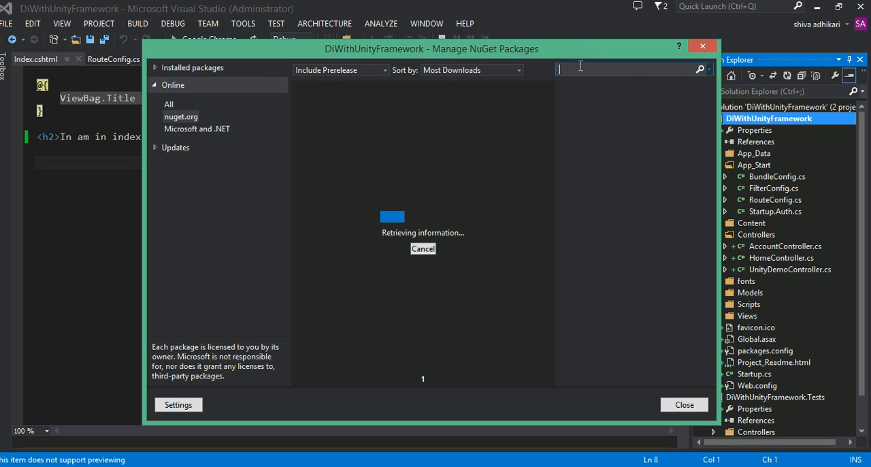
type("unity")
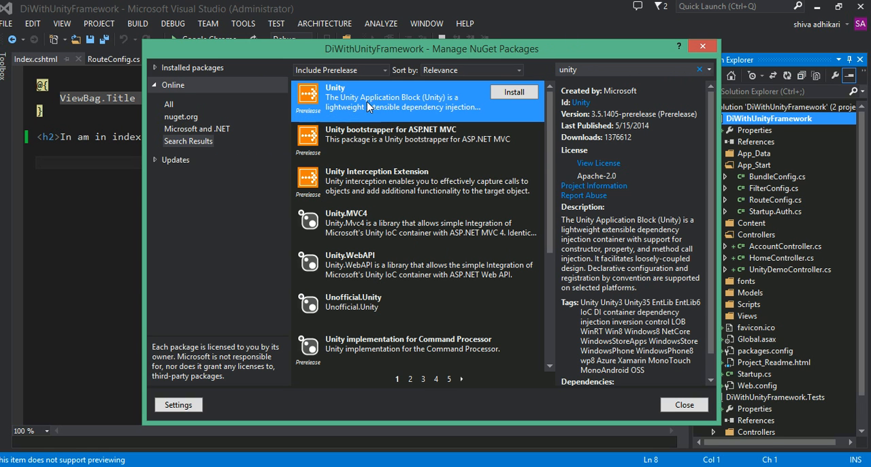
mouse_move(427, 108)
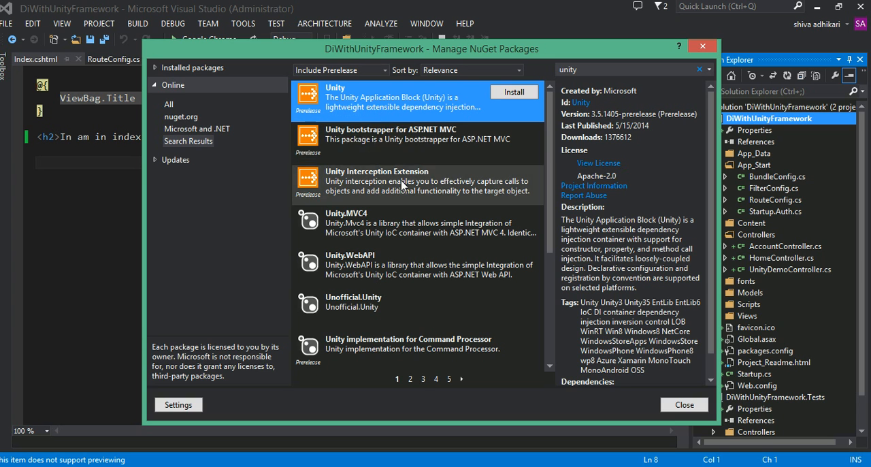
mouse_move(438, 114)
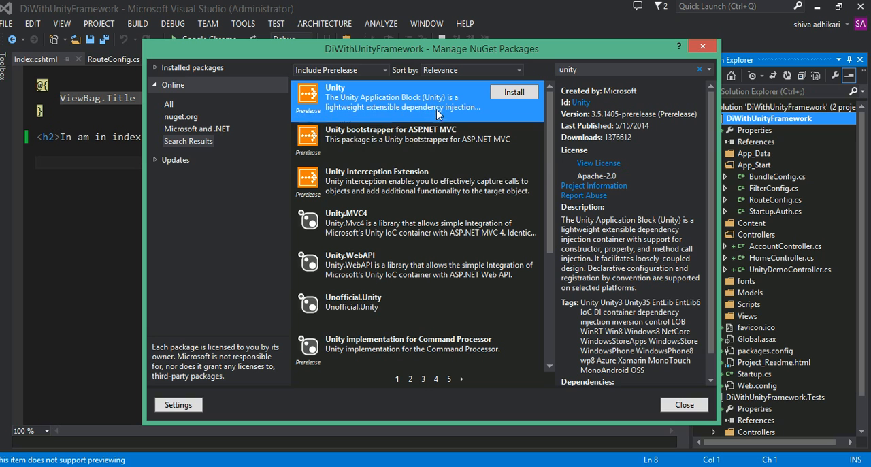
mouse_move(438, 107)
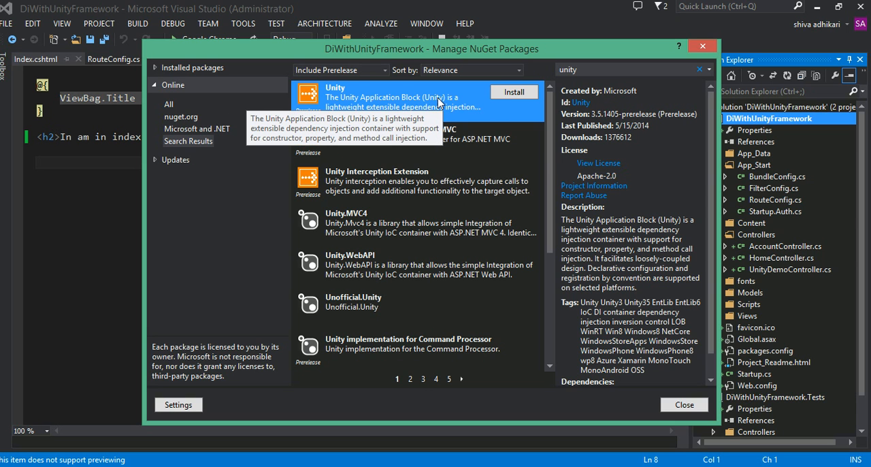
mouse_move(421, 143)
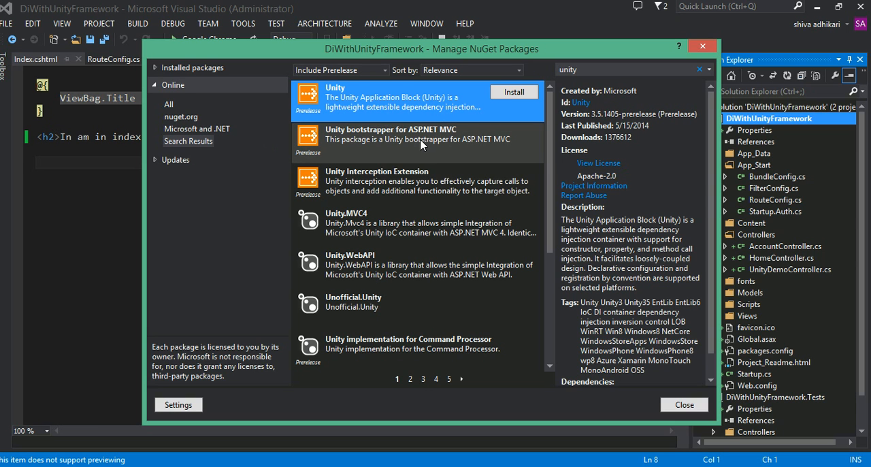
mouse_move(454, 149)
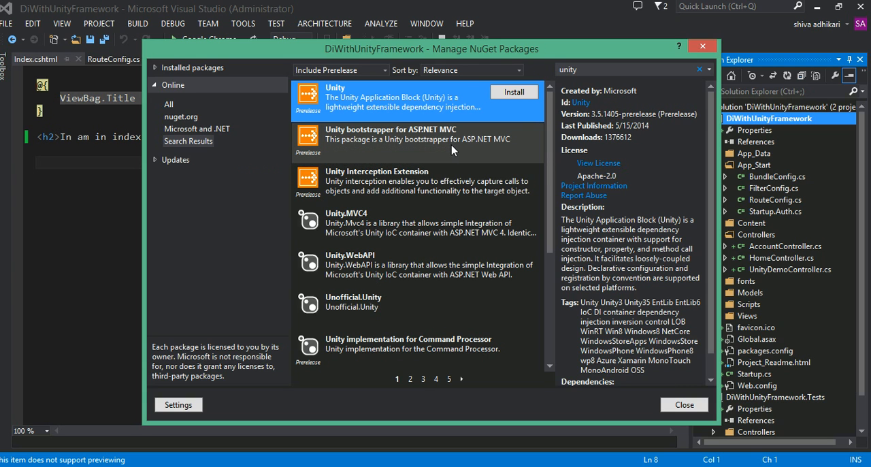
mouse_move(443, 145)
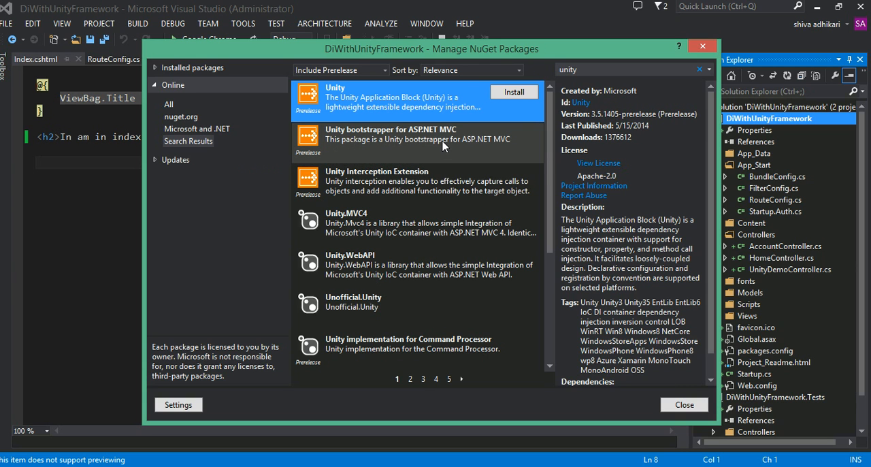
mouse_move(443, 139)
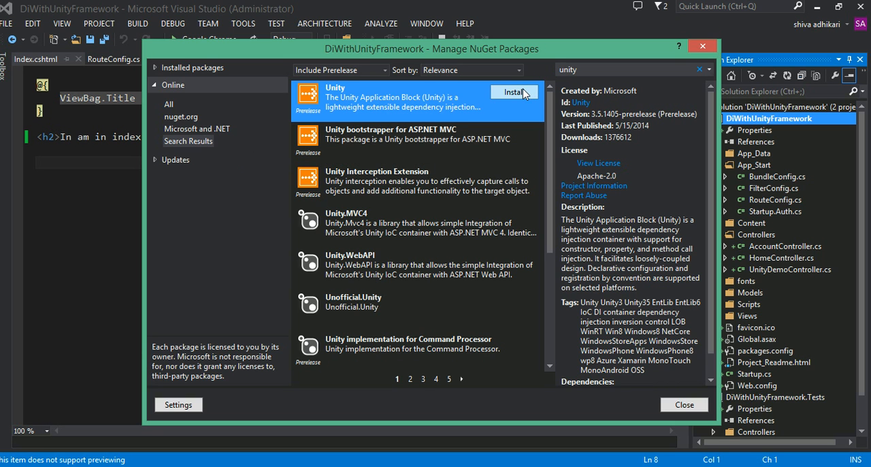
left_click(515, 92)
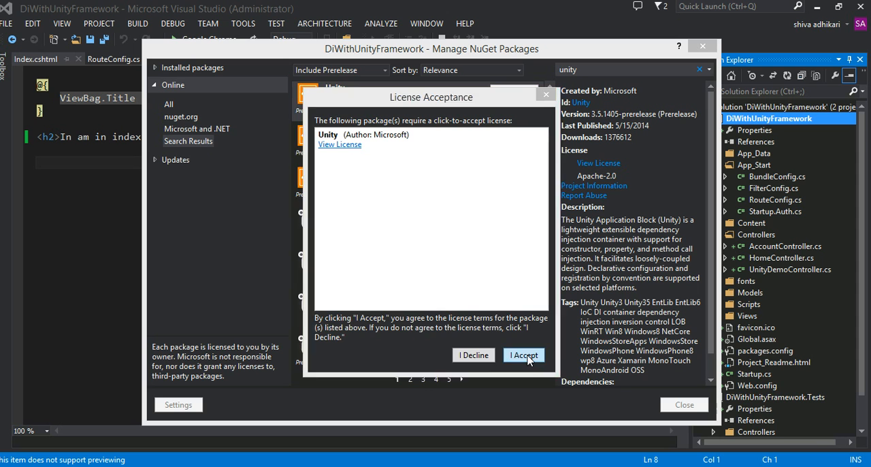
left_click(522, 354)
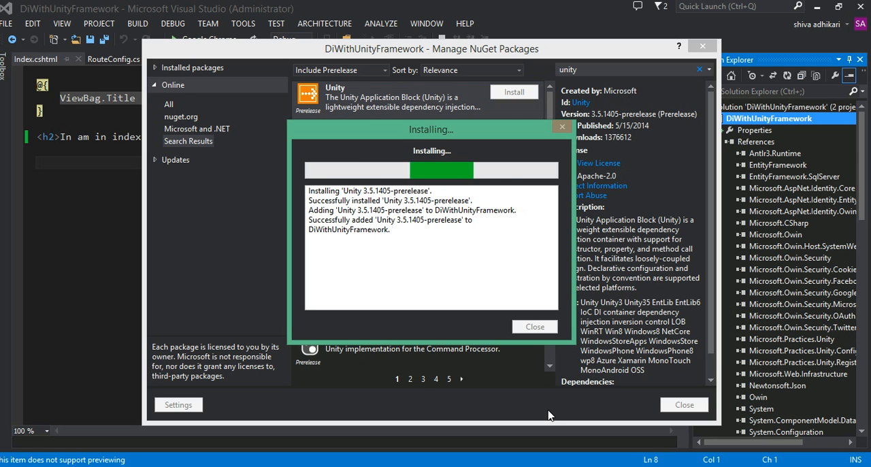
left_click(533, 327)
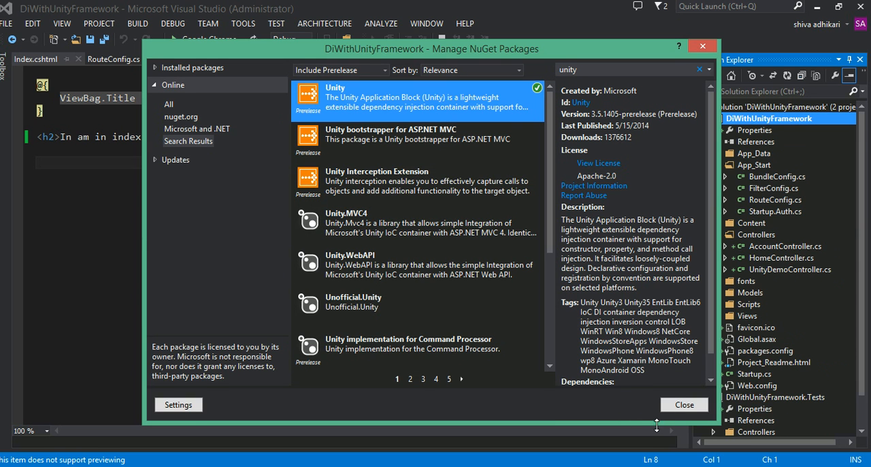
left_click(683, 404)
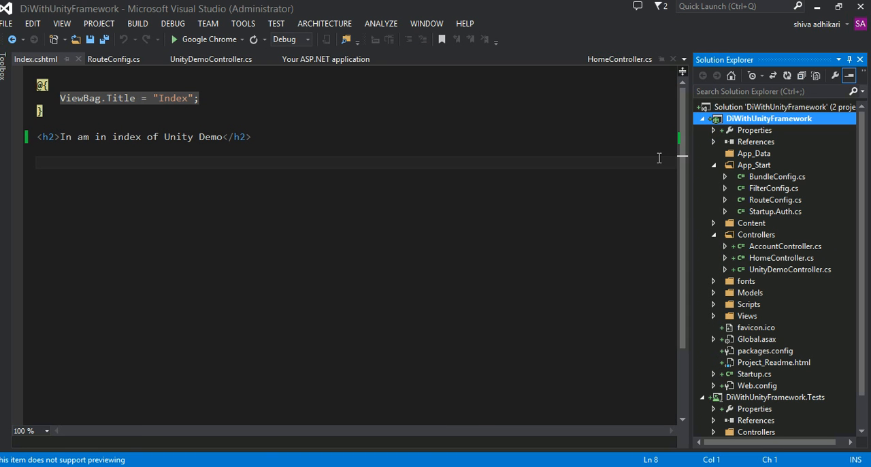
mouse_move(713, 146)
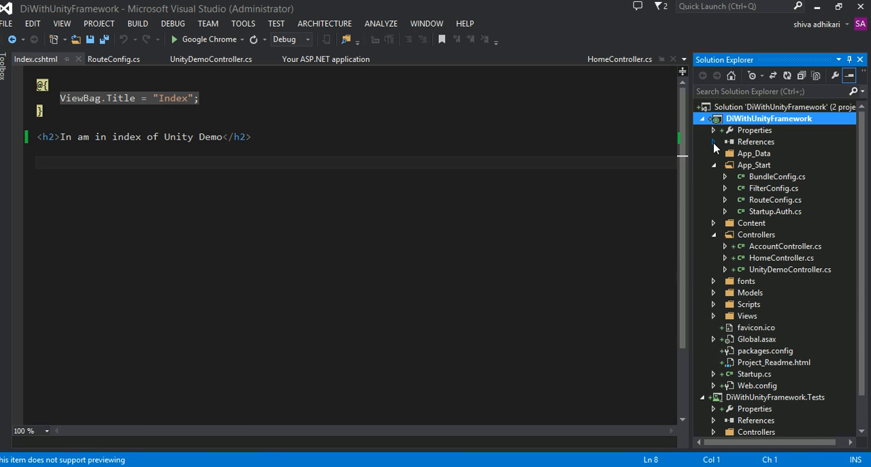
Expand the project's References to check the Microsoft.Practices.Unity assemblies
left_click(713, 142)
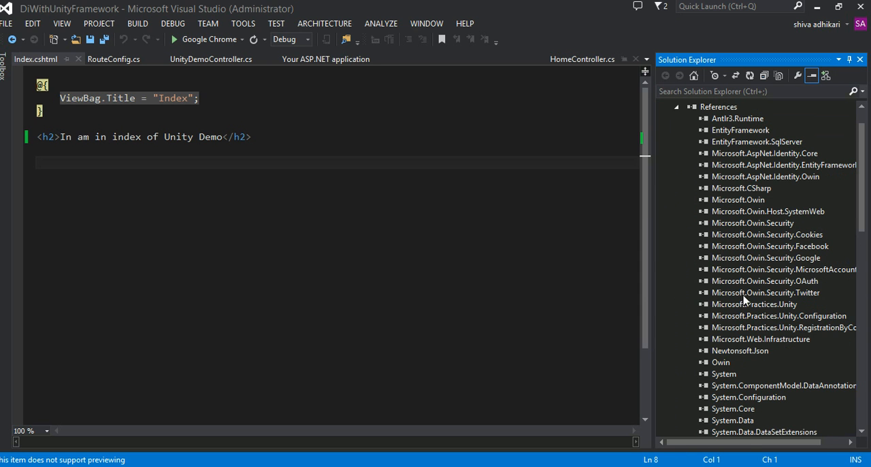
mouse_move(767, 316)
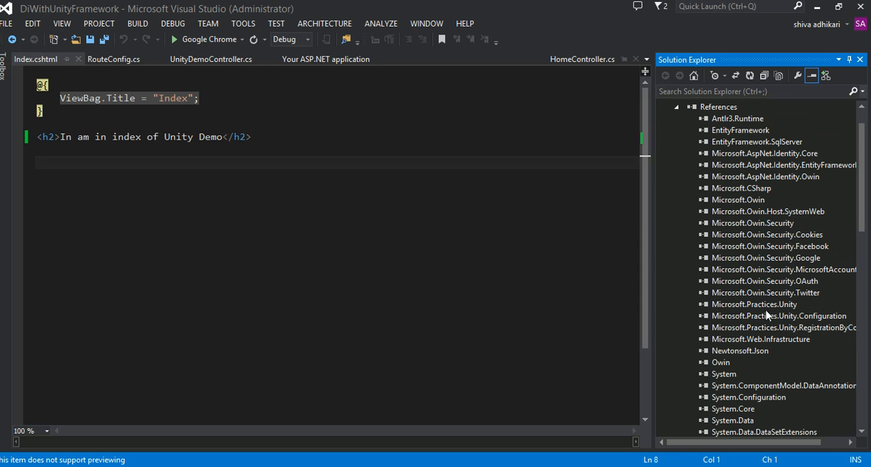
mouse_move(789, 308)
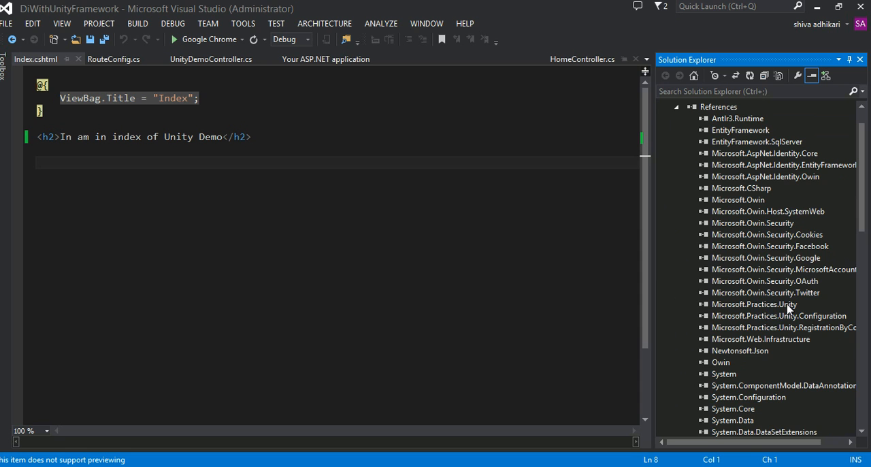
mouse_move(789, 311)
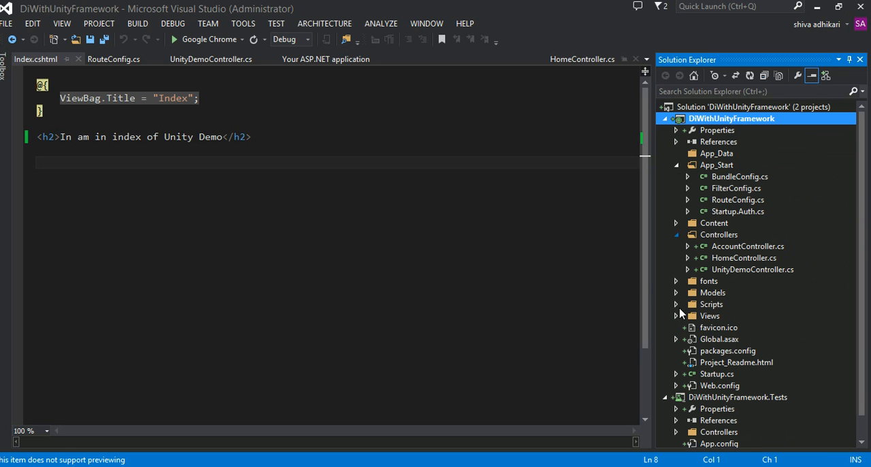
mouse_move(628, 261)
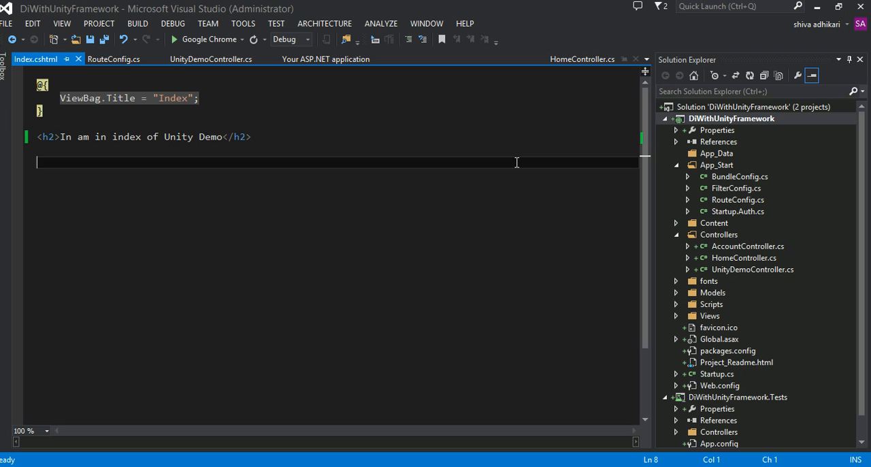
mouse_move(571, 242)
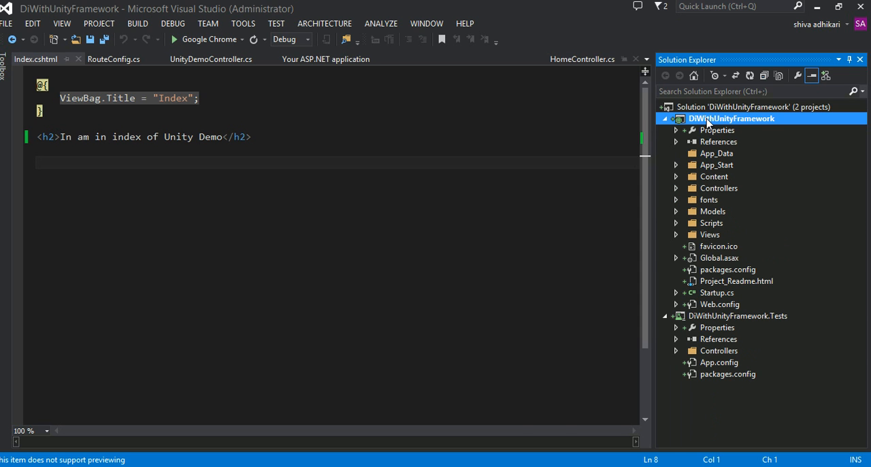
Add a new folder named Services to the DiWithUnityFramework project
right_click(732, 117)
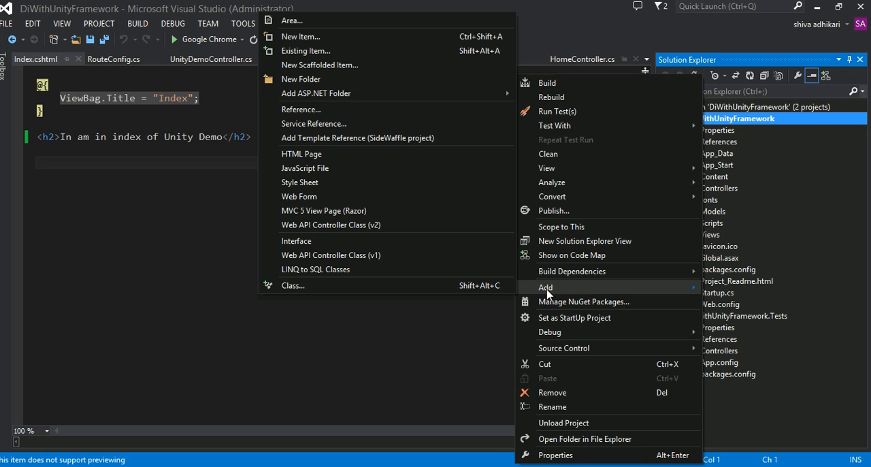
mouse_move(296, 63)
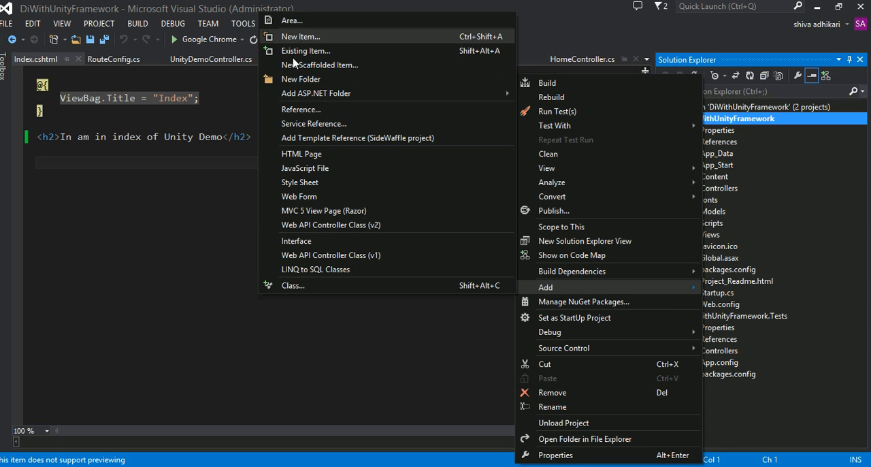
left_click(301, 79)
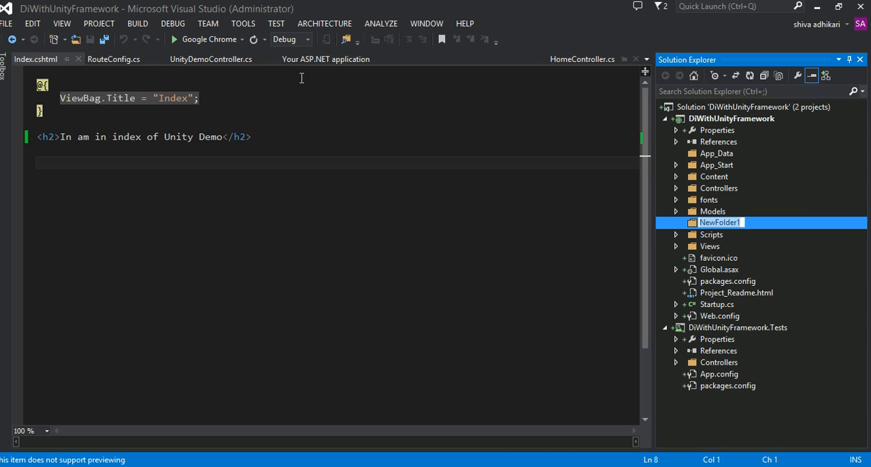
type("Services")
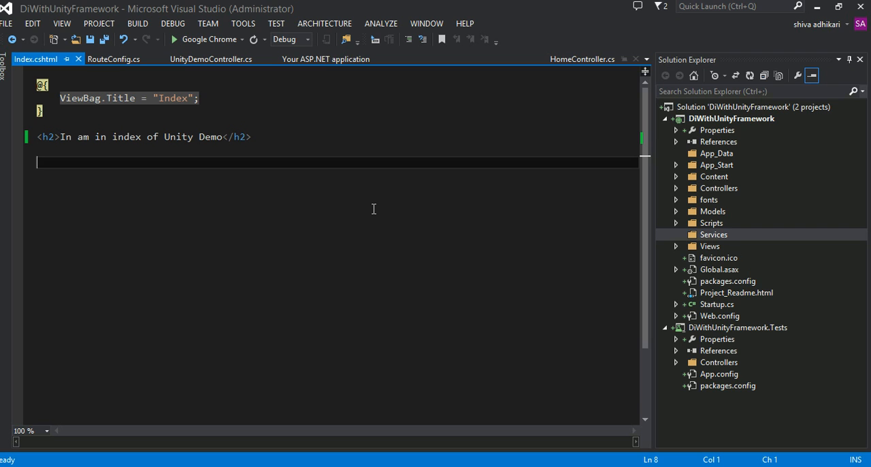
mouse_move(522, 252)
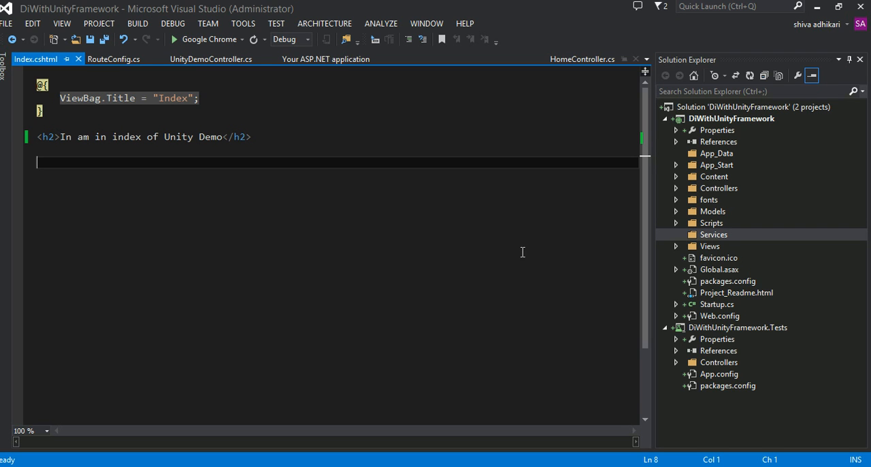
mouse_move(567, 261)
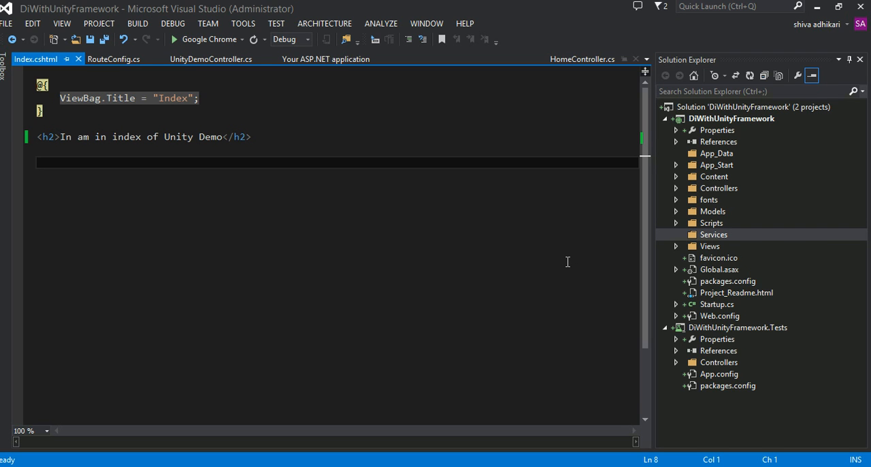
Add a new Code > Interface item named ILocalWeatherServiceProvider to the Services folder
right_click(712, 234)
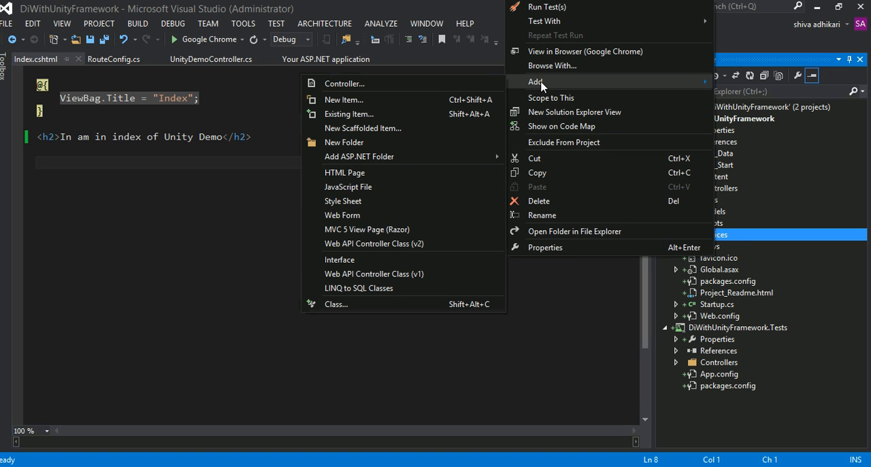
mouse_move(343, 141)
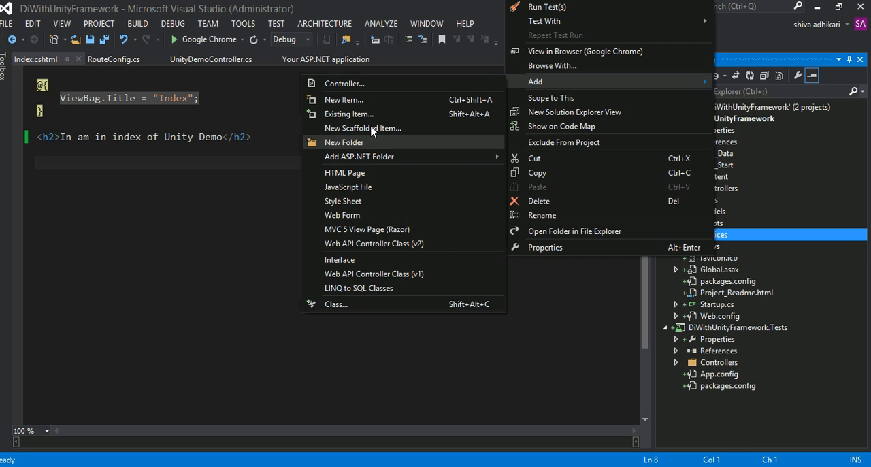
left_click(343, 99)
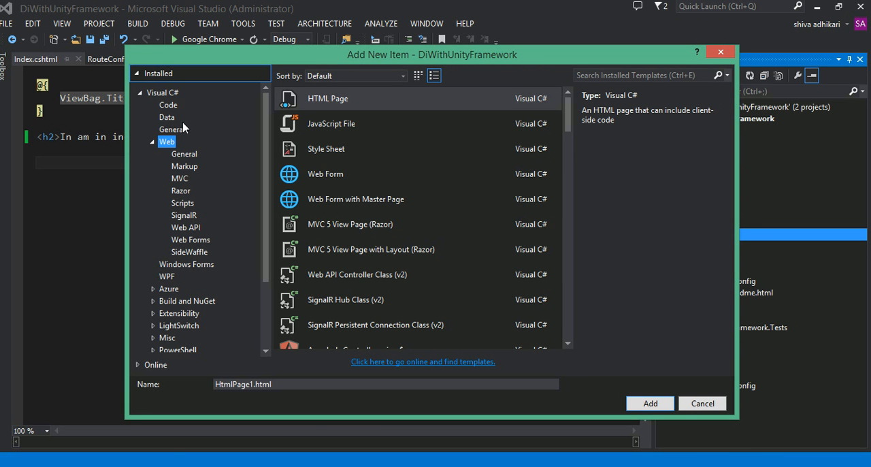
left_click(169, 105)
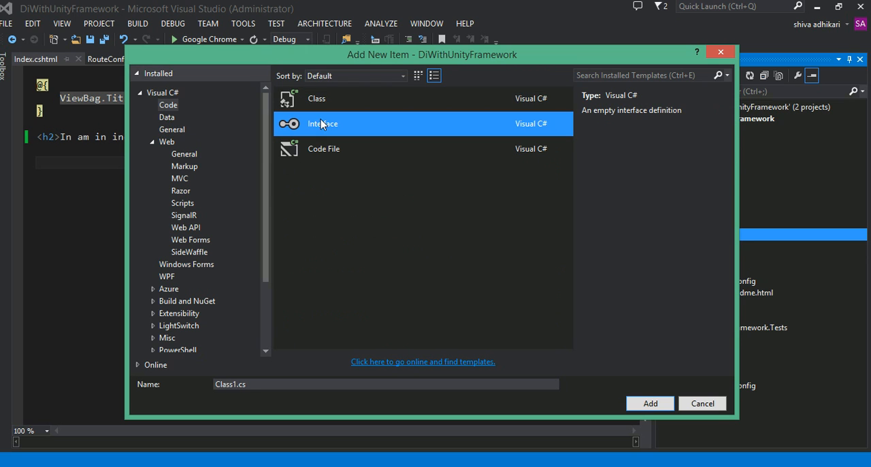
left_click(322, 124)
type("ILocalWeatherServiceProvid")
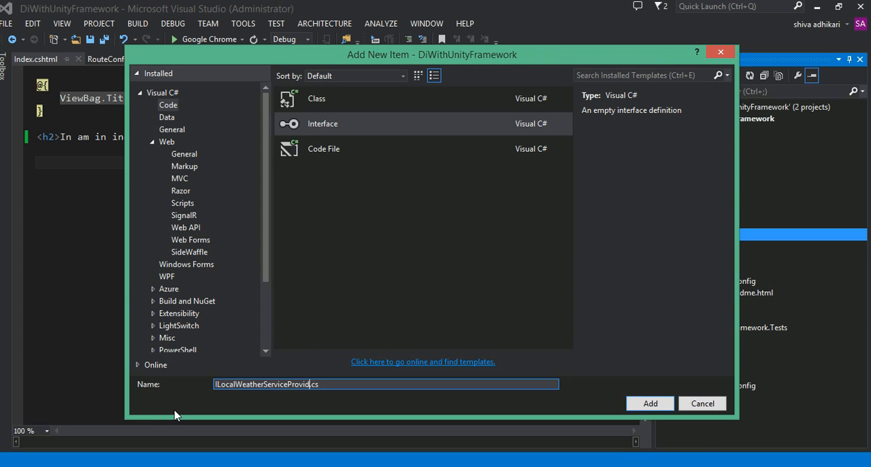
left_click(649, 402)
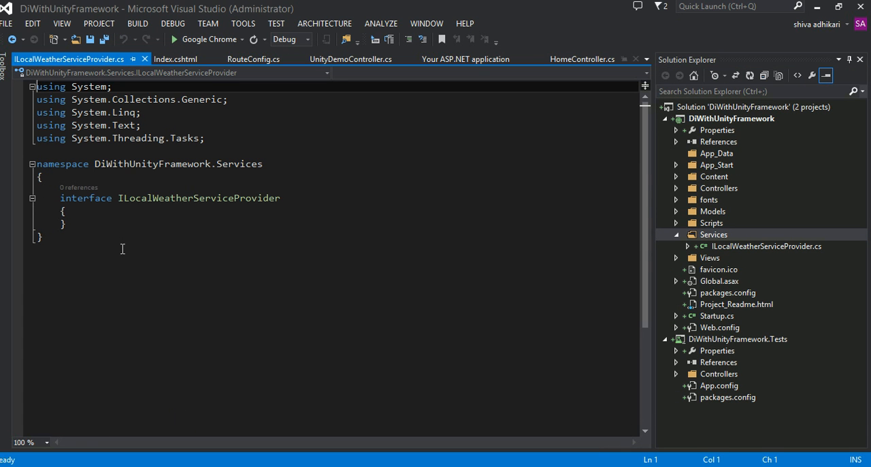
Make the interface public and declare string GetLocalWeatherByZipCode(string zipcode)
left_click(61, 198)
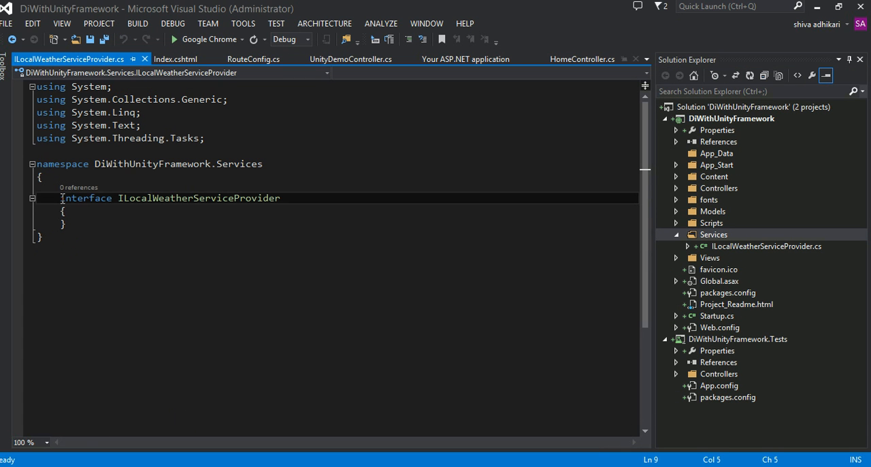
type("public")
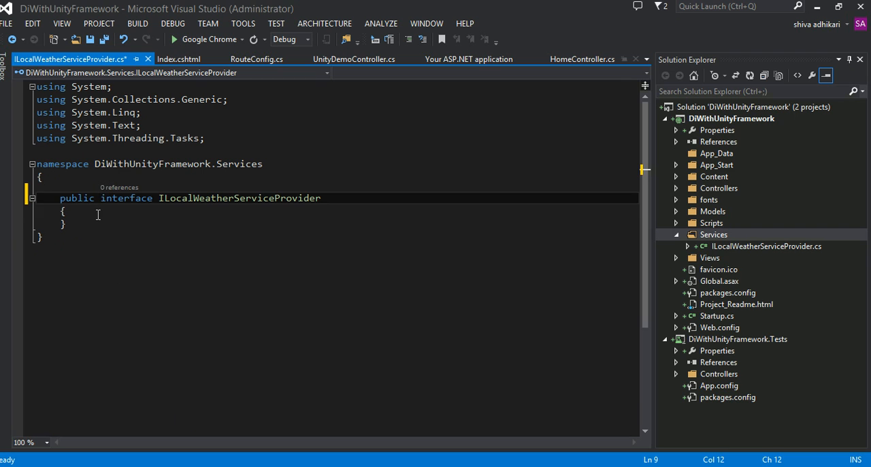
key("enter")
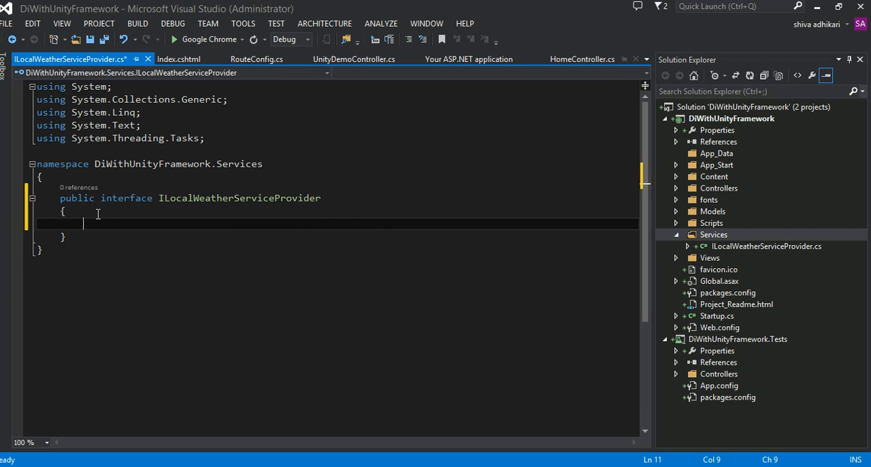
type("string")
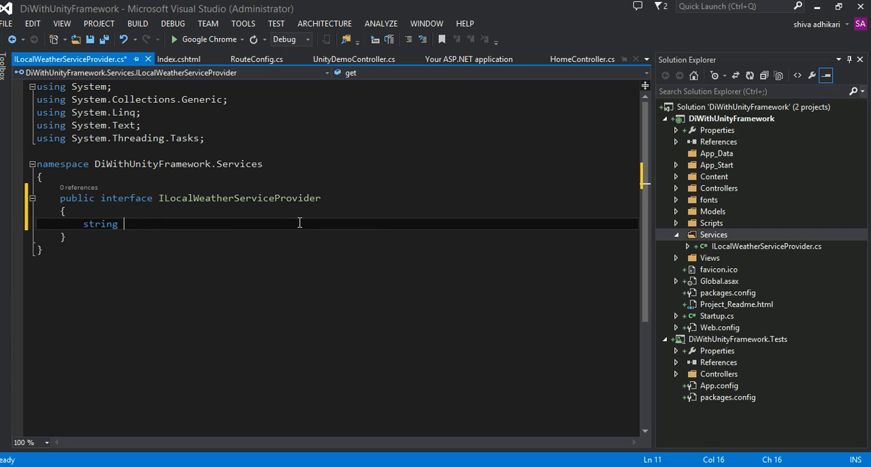
type("GetLoca")
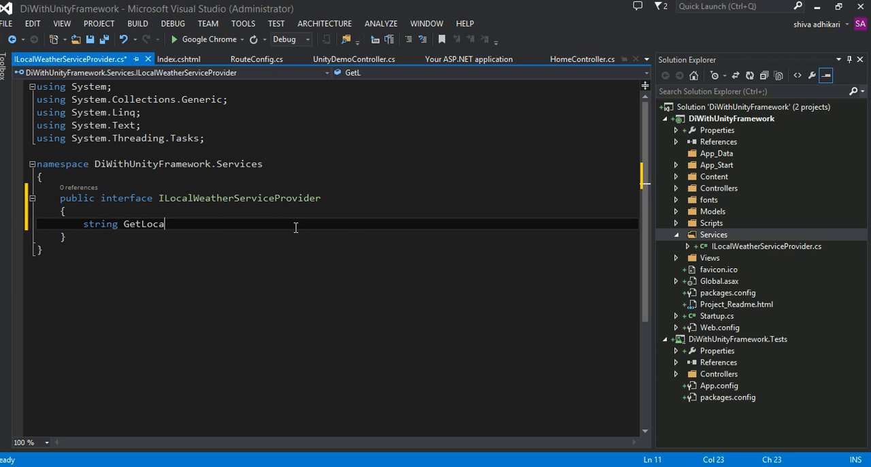
type("lWe")
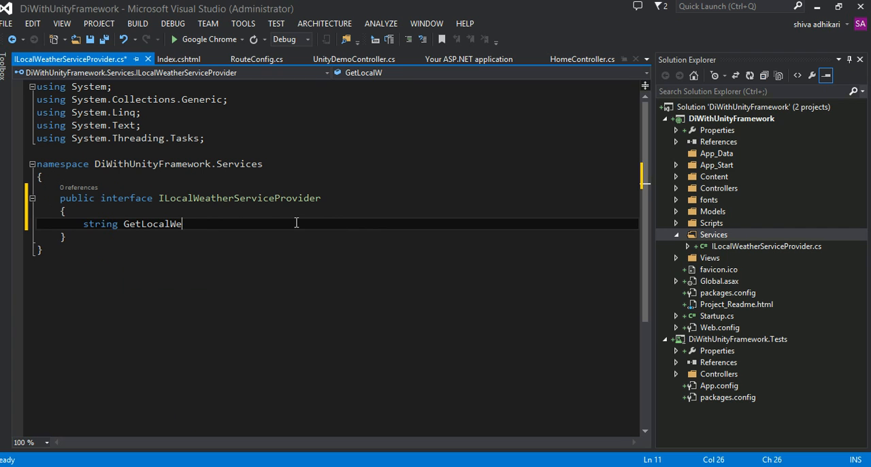
type("atherBy")
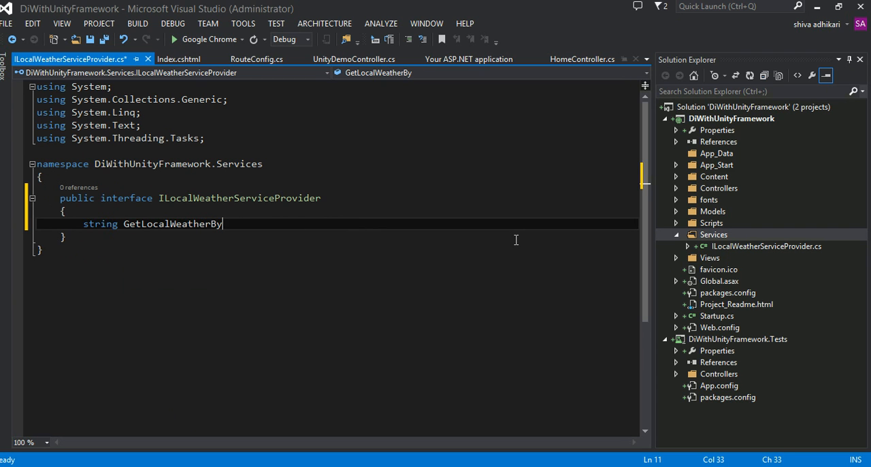
type("Zip")
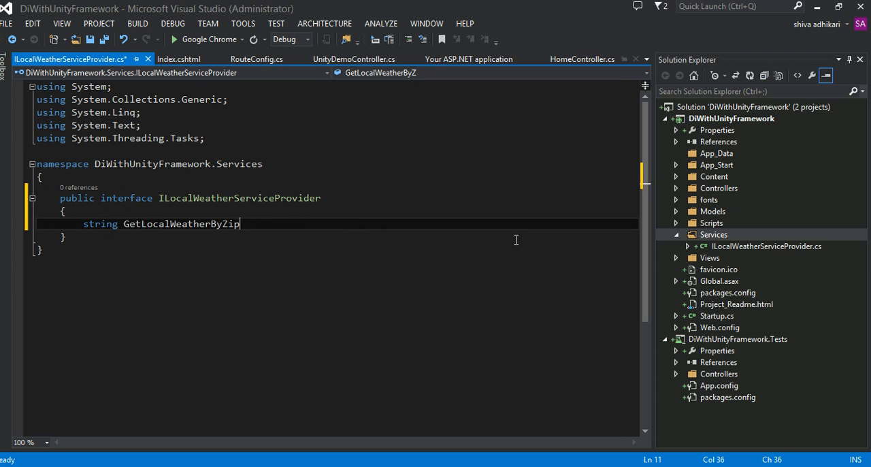
type("Code(string zipcode);")
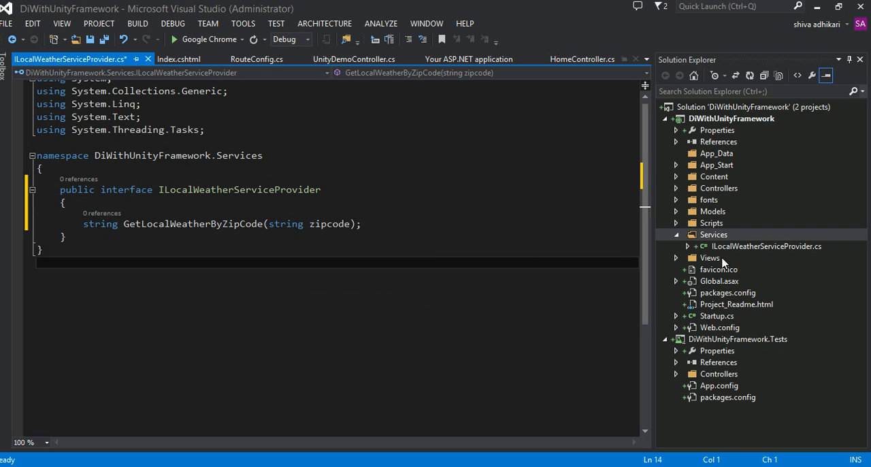
Add a LocalWeatherServiceProvider class file to the Services folder
right_click(713, 234)
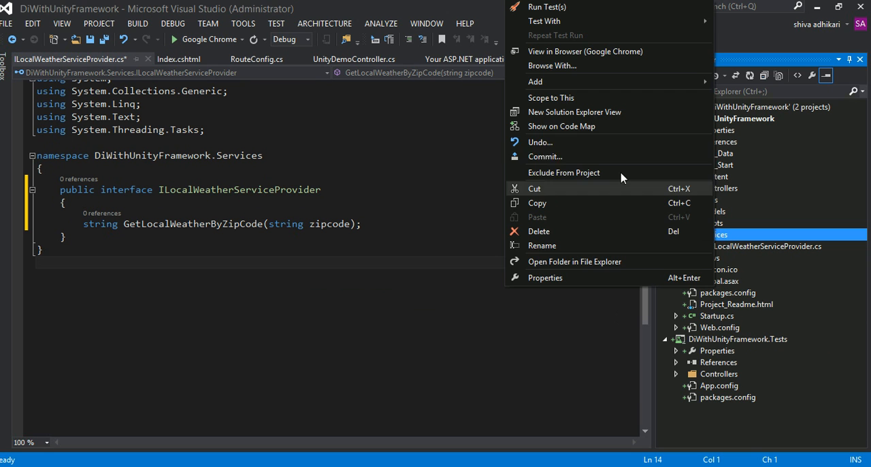
mouse_move(539, 82)
type("LocalWeatherServiceProvider.cs")
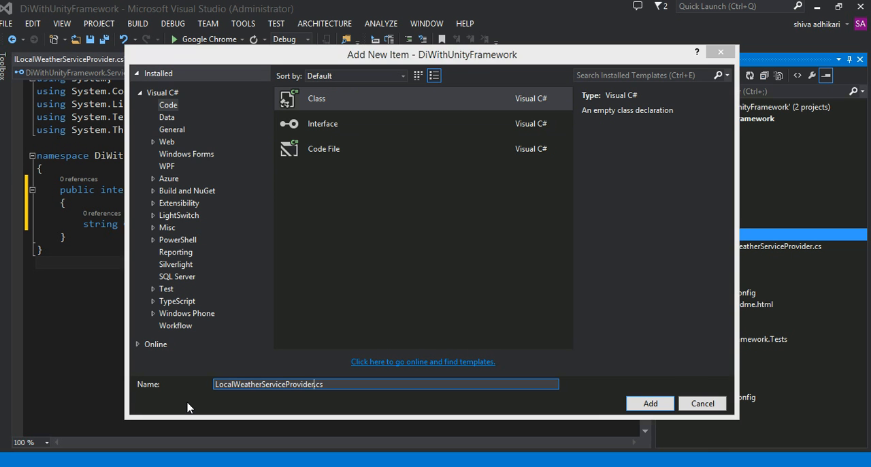
left_click(649, 403)
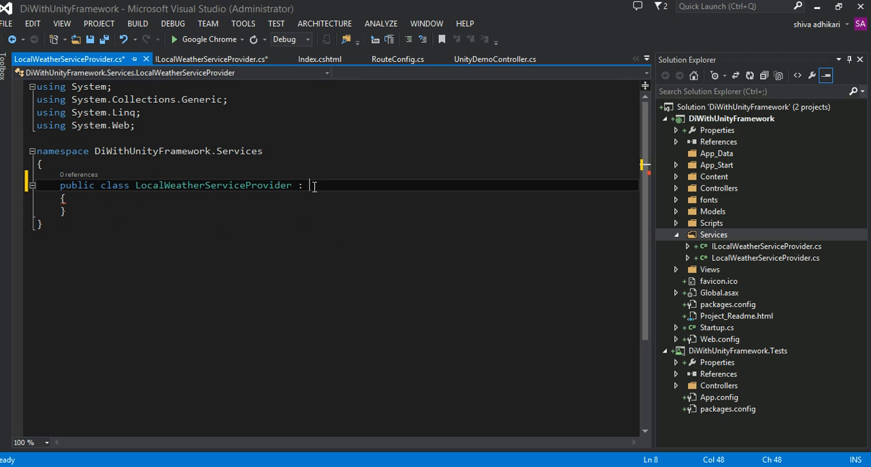
Implement ILocalWeatherServiceProvider, returning "It is snowing right now in your area : " + zipcode
type("ILocalWeatherServiceProvider")
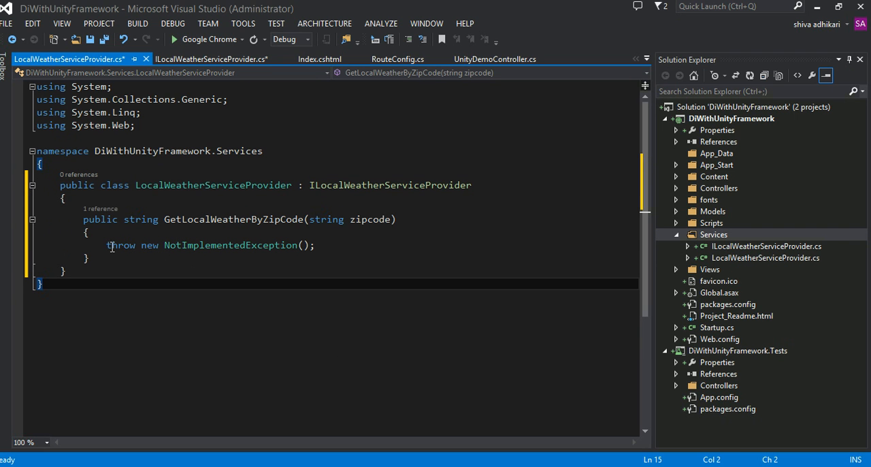
left_click_drag(106, 245, 237, 245)
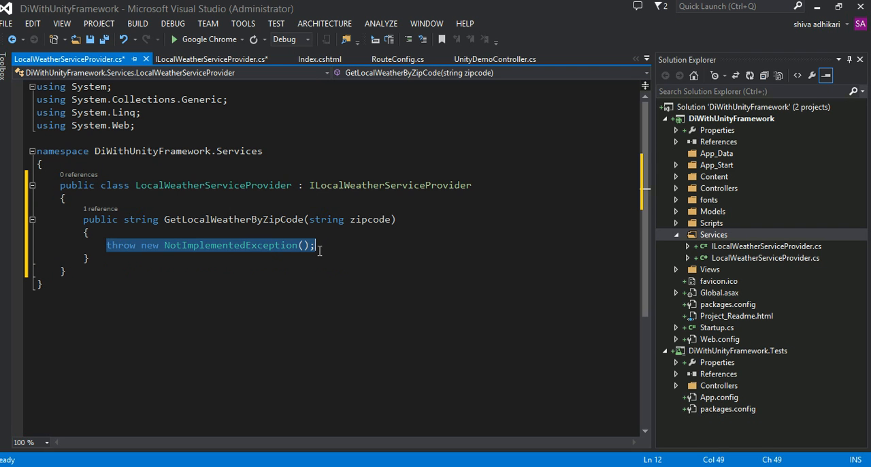
type("return \"\";")
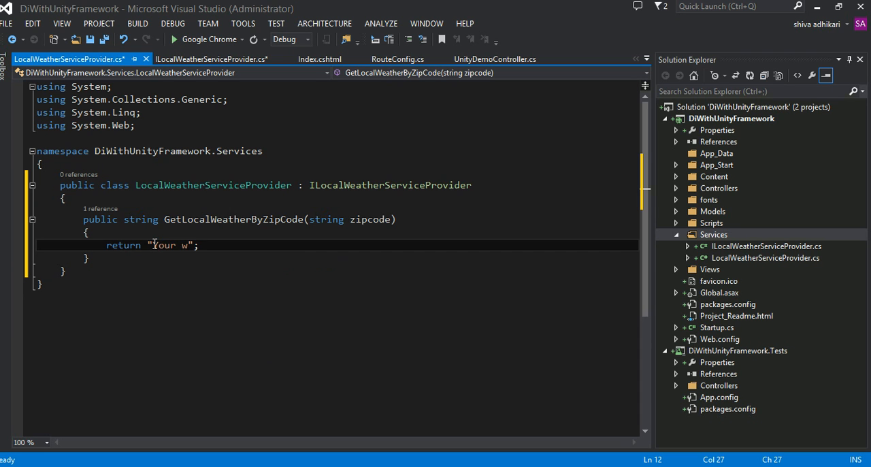
type("It")
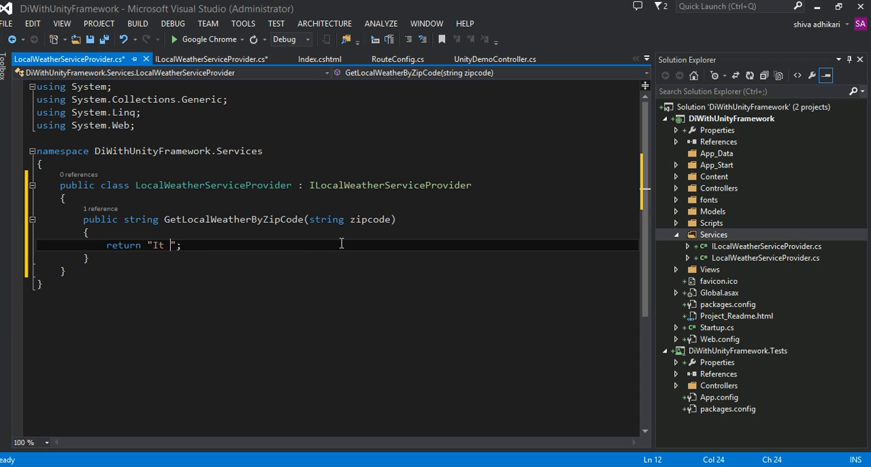
type("is snwoing")
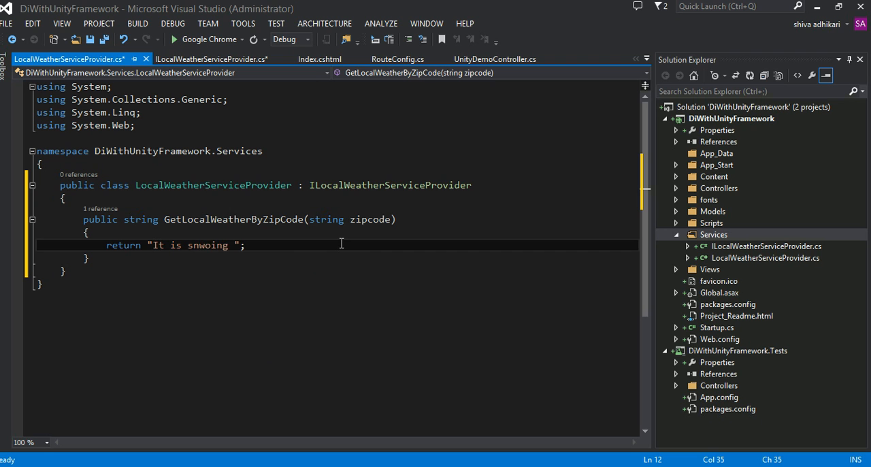
type("snjo")
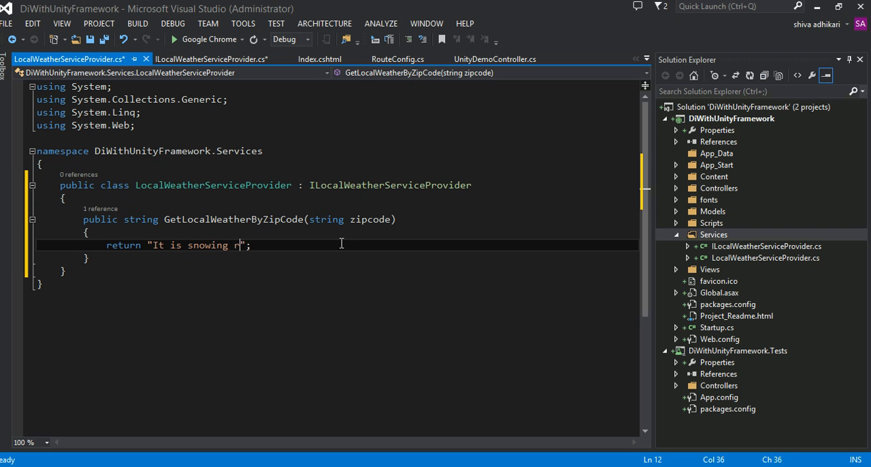
type("ight now inyour area :")
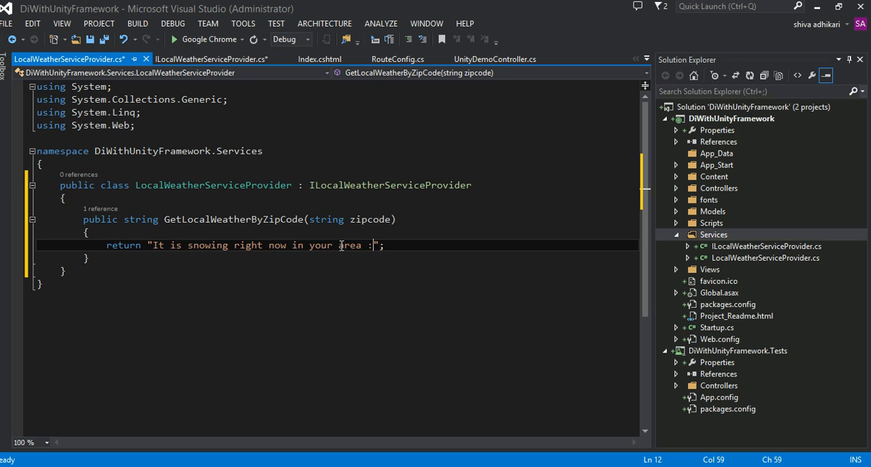
type("\" \"")
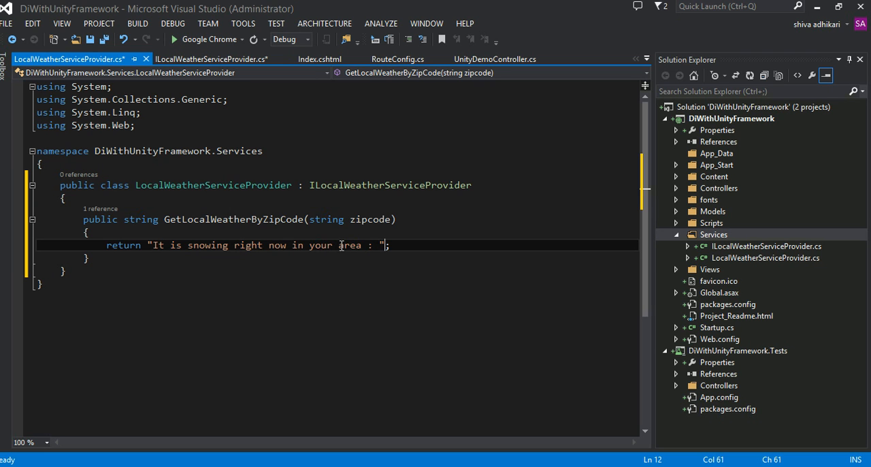
type("+ zipcode")
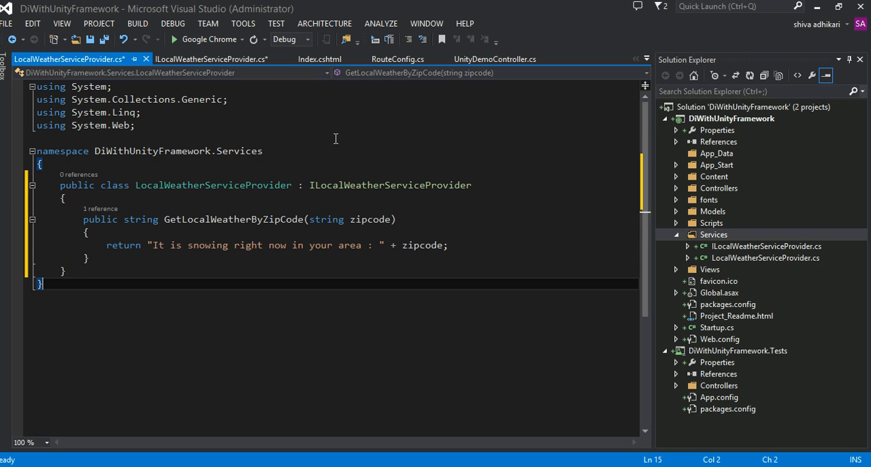
left_click(103, 38)
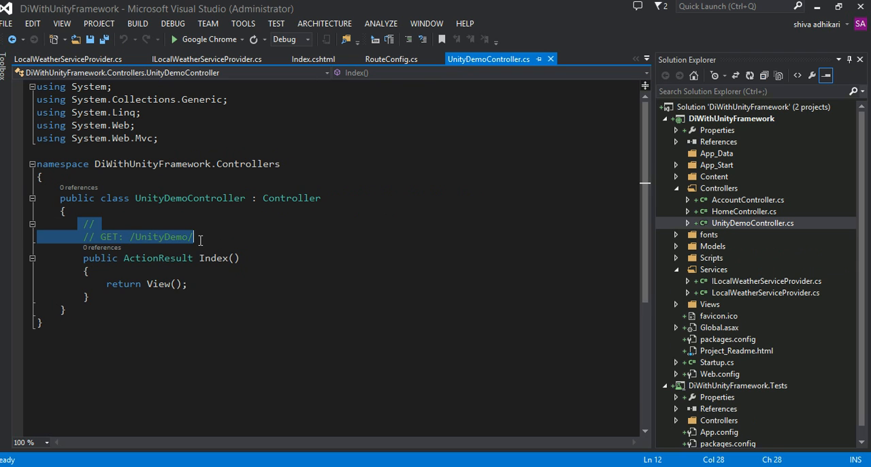
Remove the GET comment and declare an ILocalWeatherServiceProvider _weatherServiceProvider field with the Services using
key("Delete")
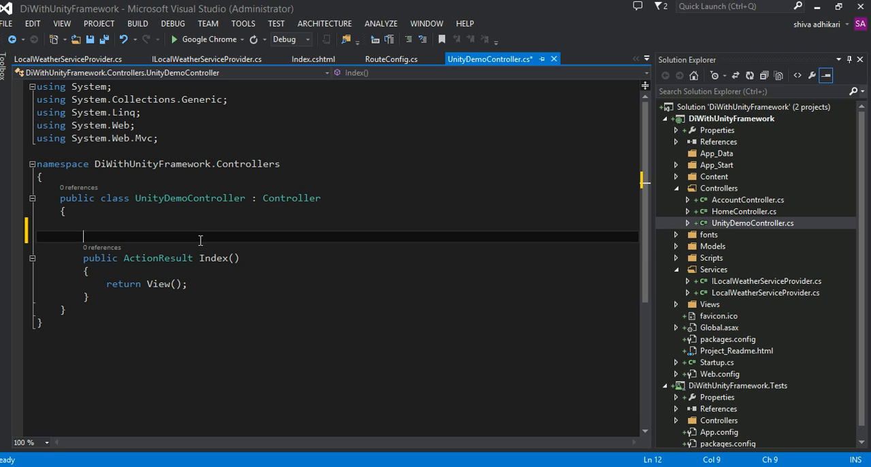
type("ILocalWeatherServiceP")
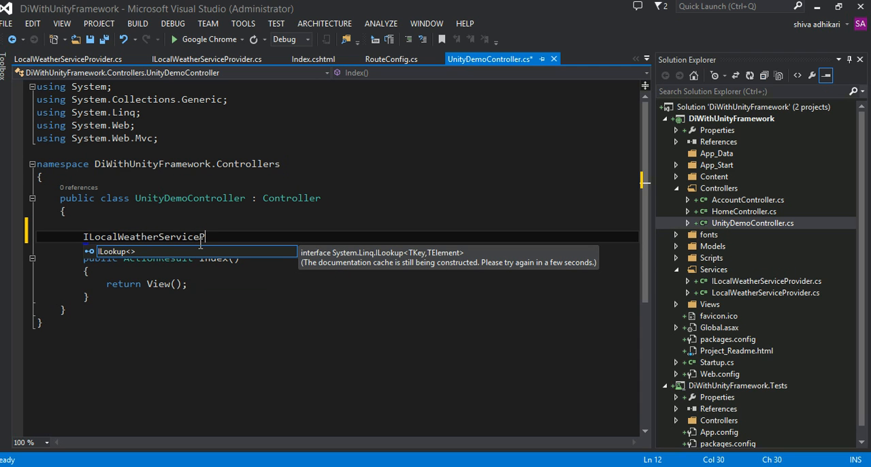
type("rovider")
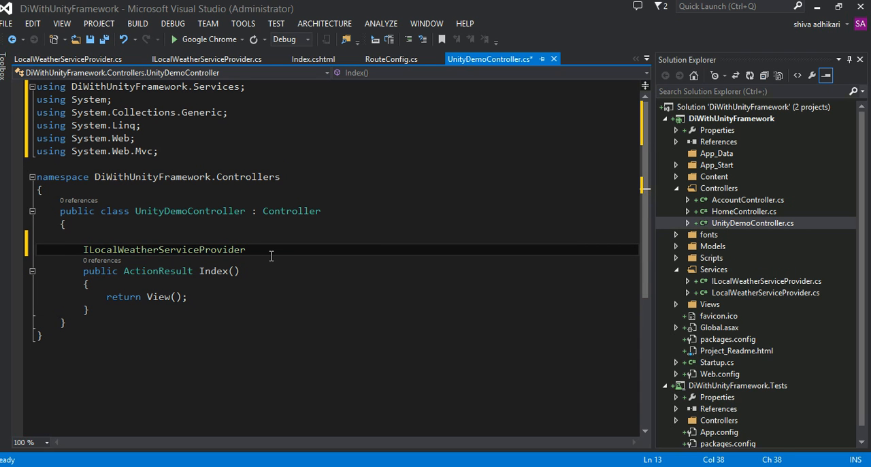
type("_weather")
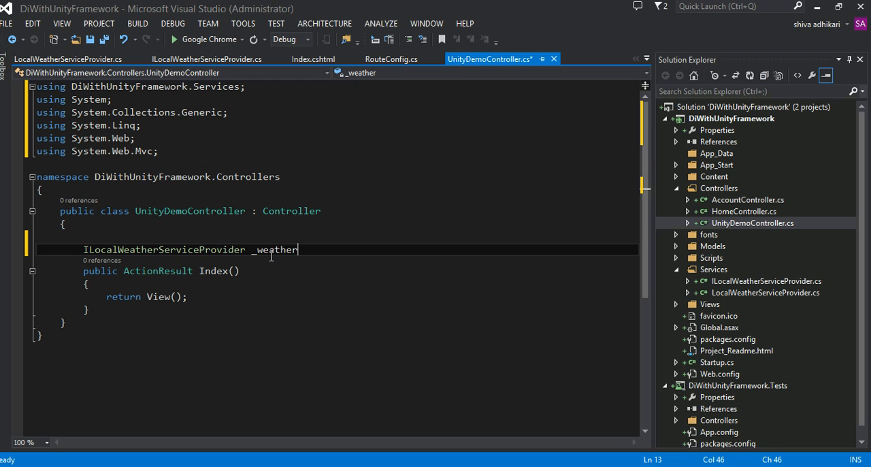
type("ServicePr")
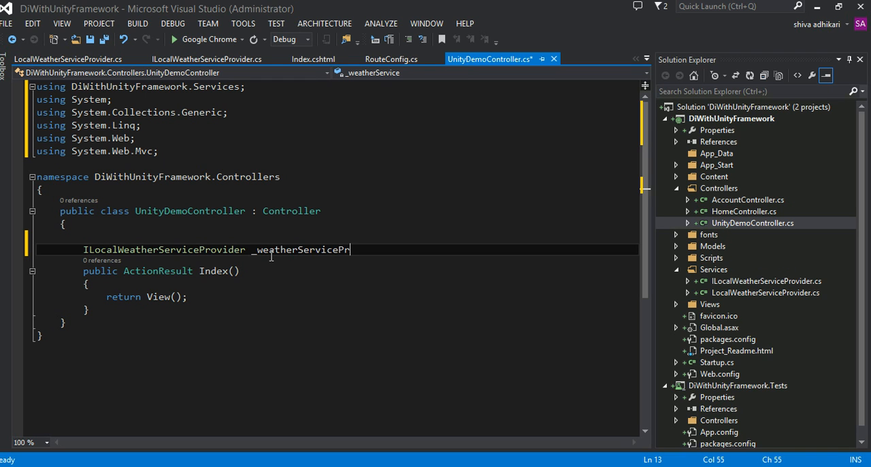
type("ovider;")
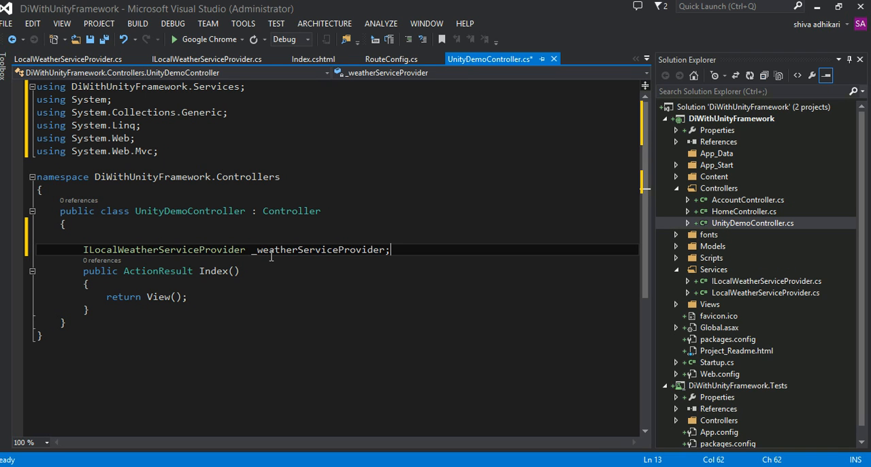
left_click(84, 249)
type("private ")
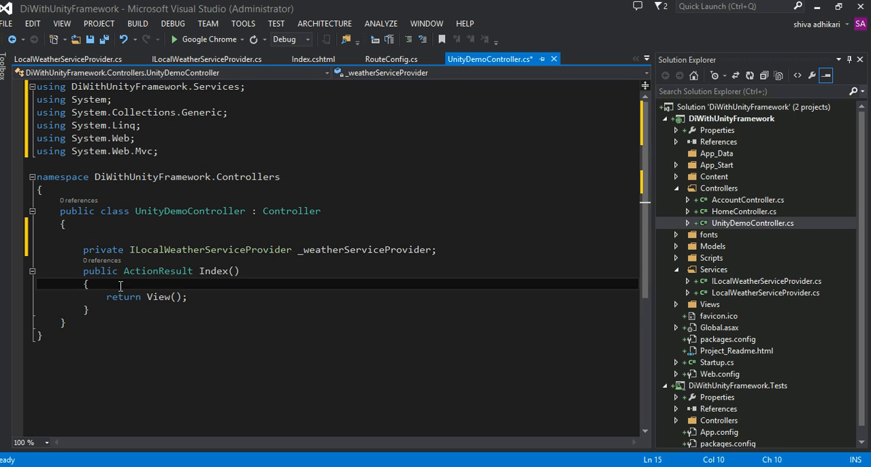
In Index, assign string currentWeatherInMyArea = _weatherServiceProvider.GetLocalWeatherByZipCode("88889")
type("string cu")
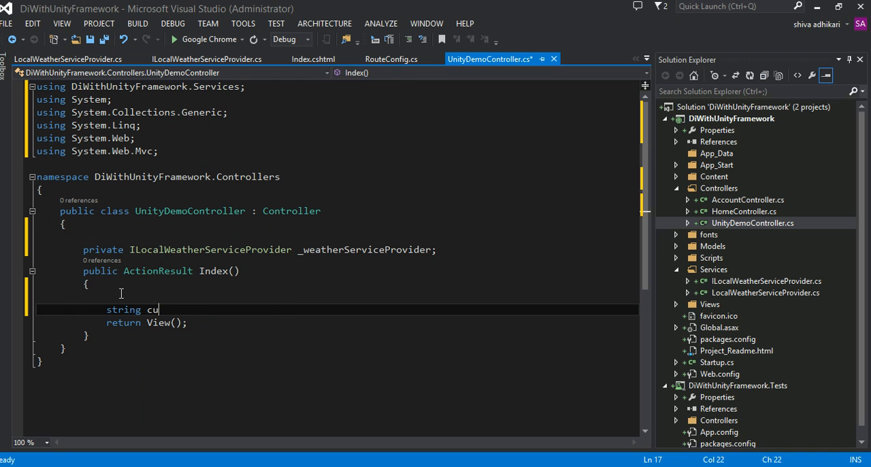
type("rrentA")
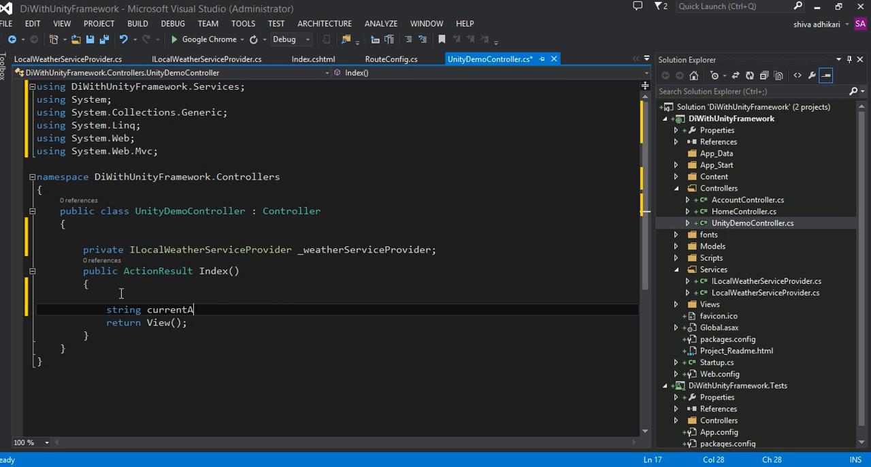
type("WeatherIn")
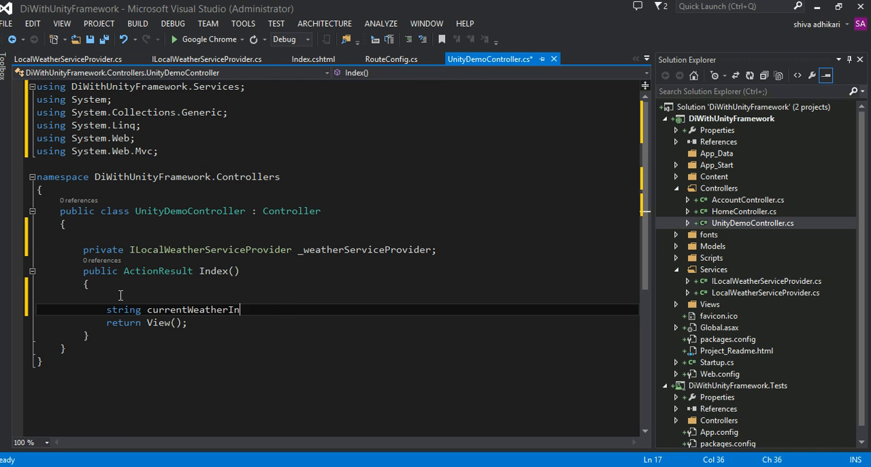
type("MyArea")
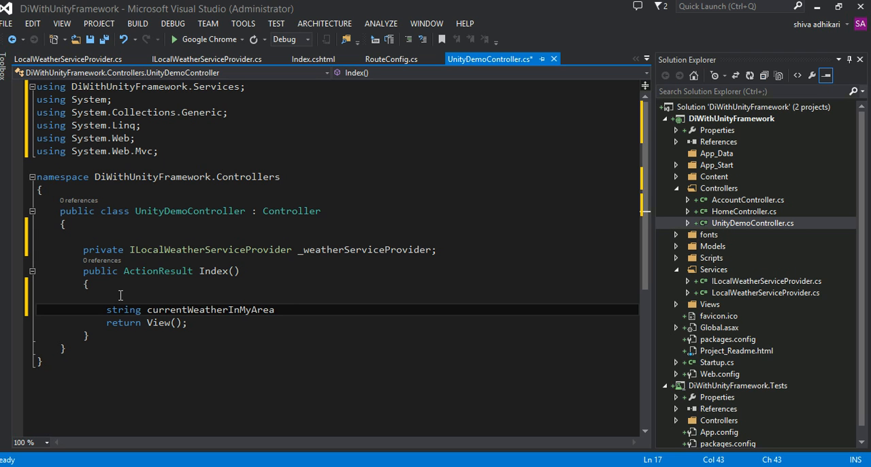
type("= _weatherServiceProvider")
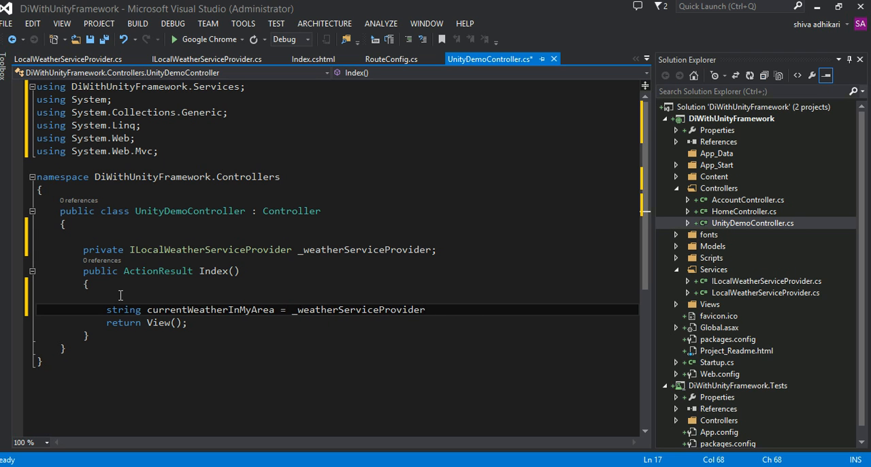
type(".GetLocalWeatherByZipCode")
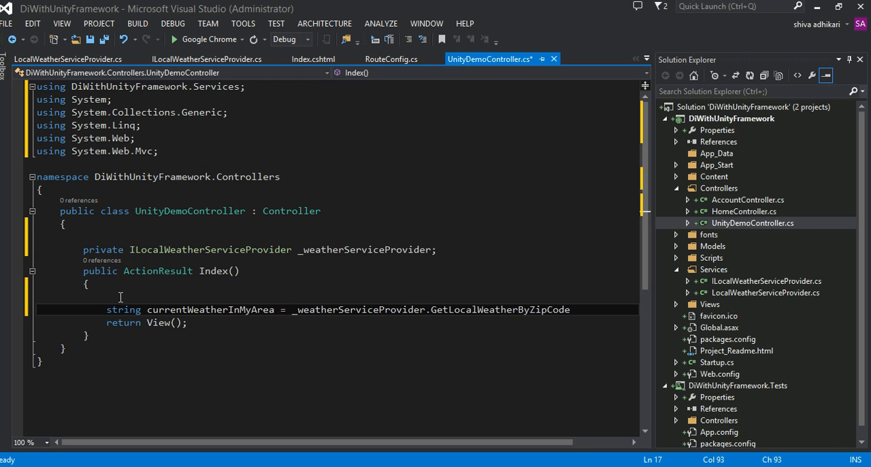
type("(88")
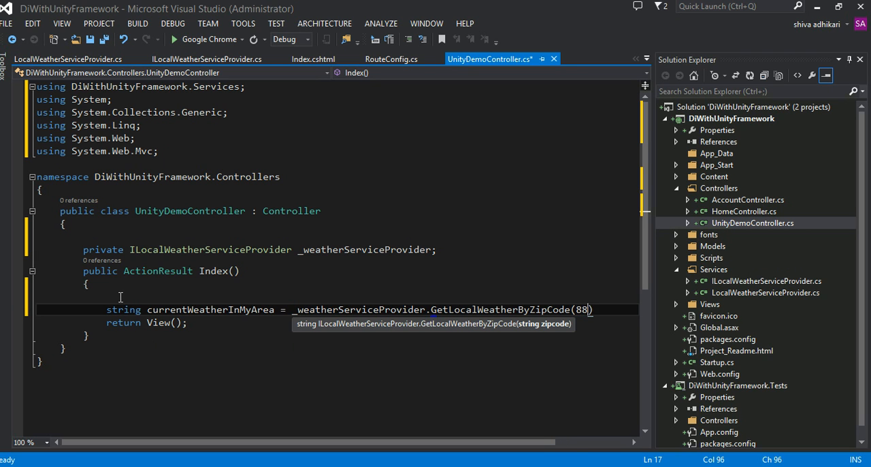
type("889")
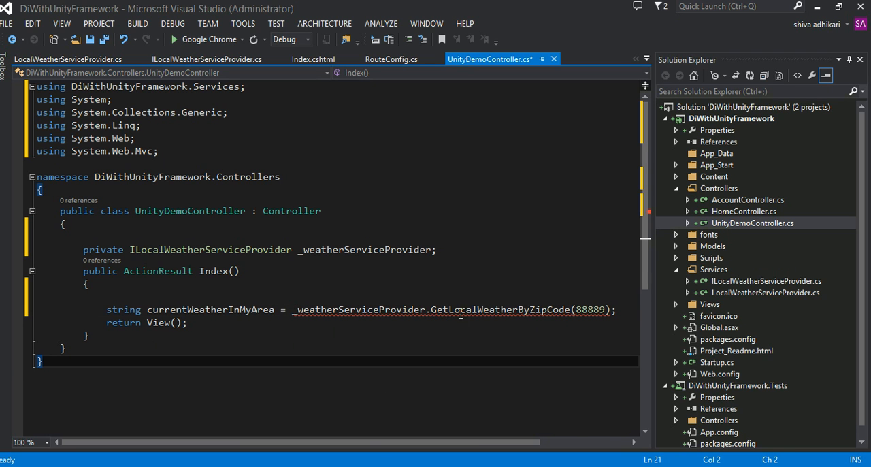
mouse_move(460, 309)
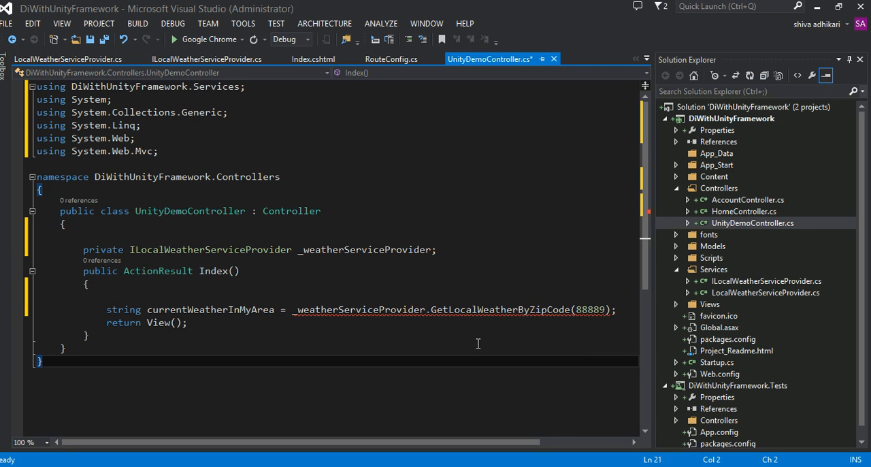
mouse_move(582, 346)
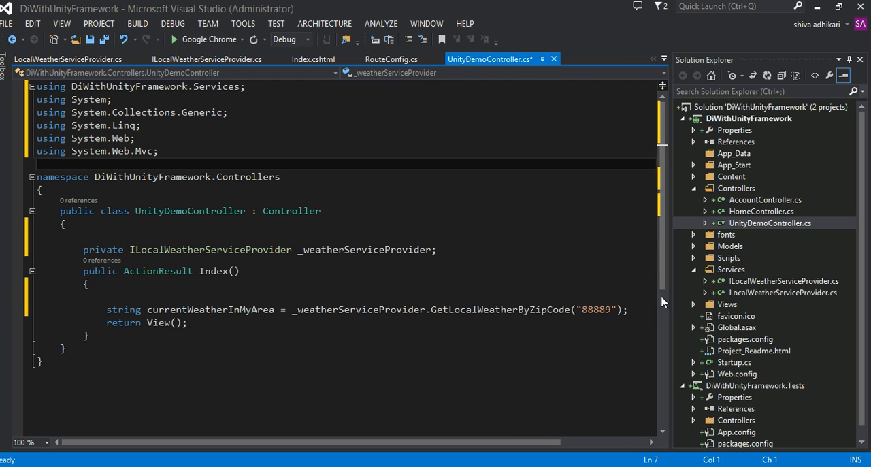
Add a public UnityDemoController() constructor and begin assigning _weatherServiceProvider = in its body
double_click(364, 249)
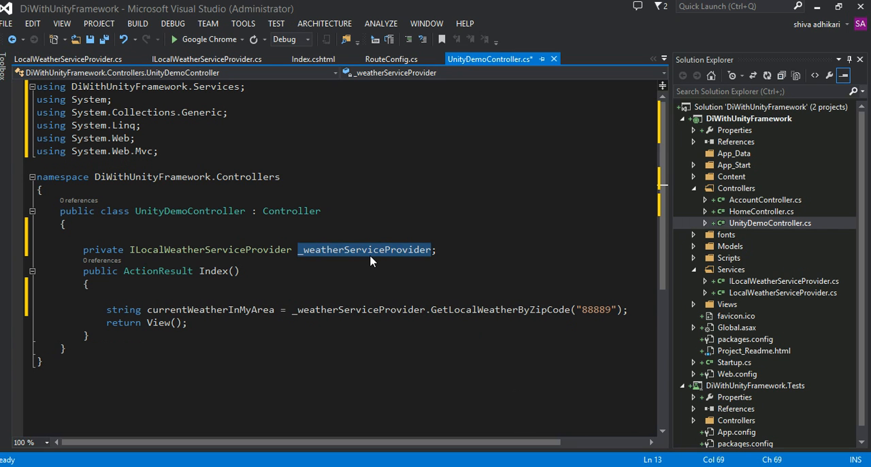
double_click(366, 249)
type("public UnityDemoController(")
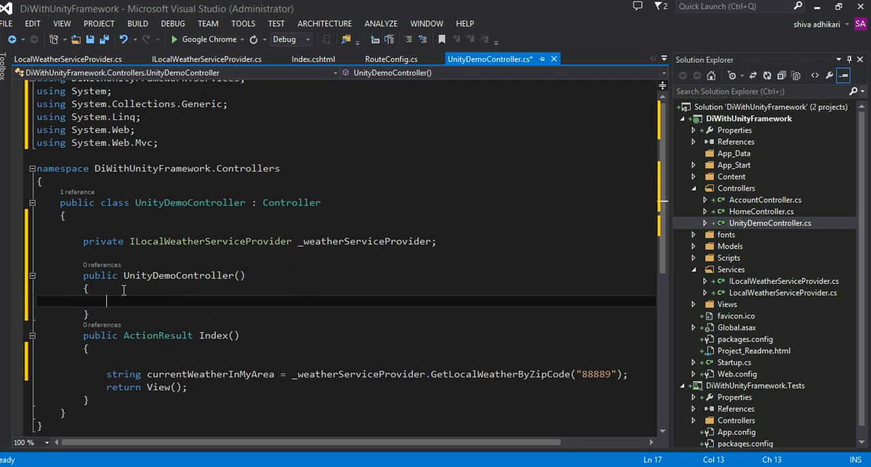
type("_weatherServiceProvider =")
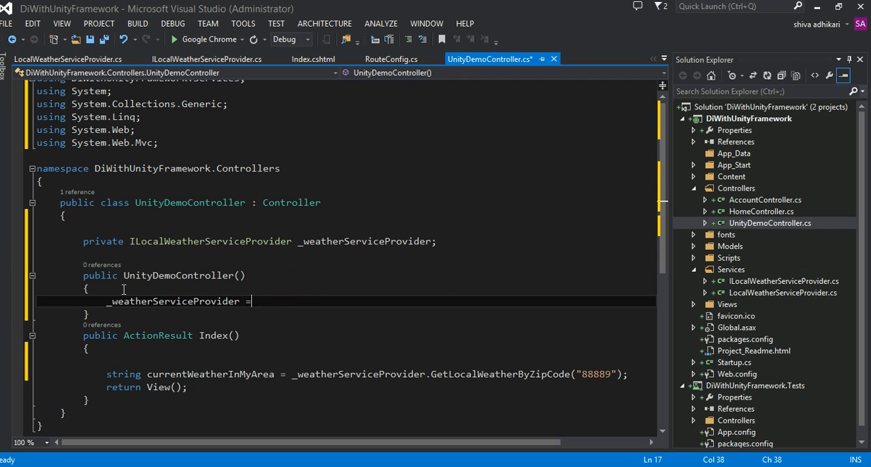